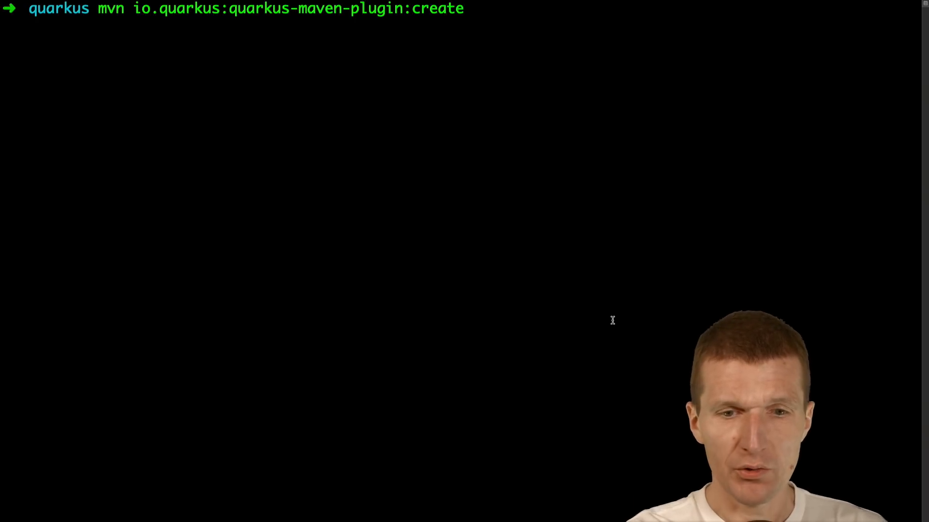
Step: Generate a Quarkus project with groupId com.airhacks, artifactId native and the default version
key(Return)
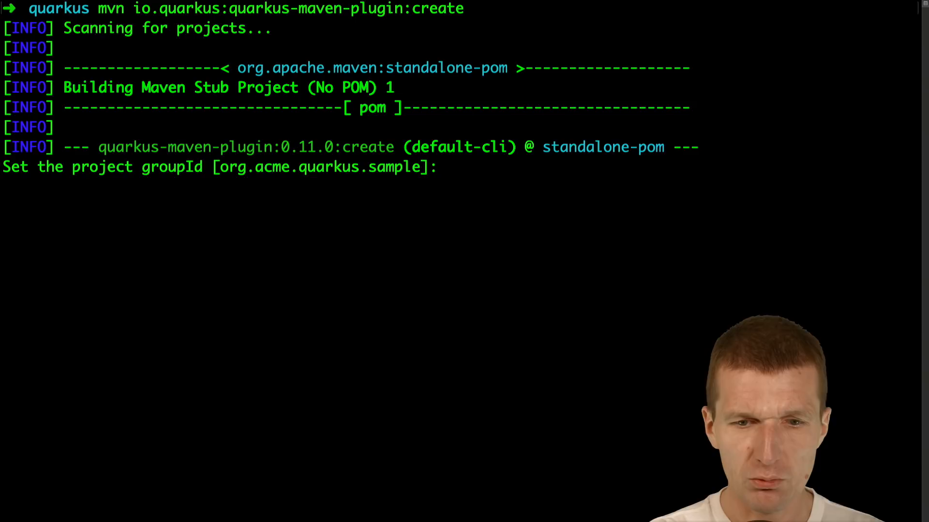
text(com.airhacks)
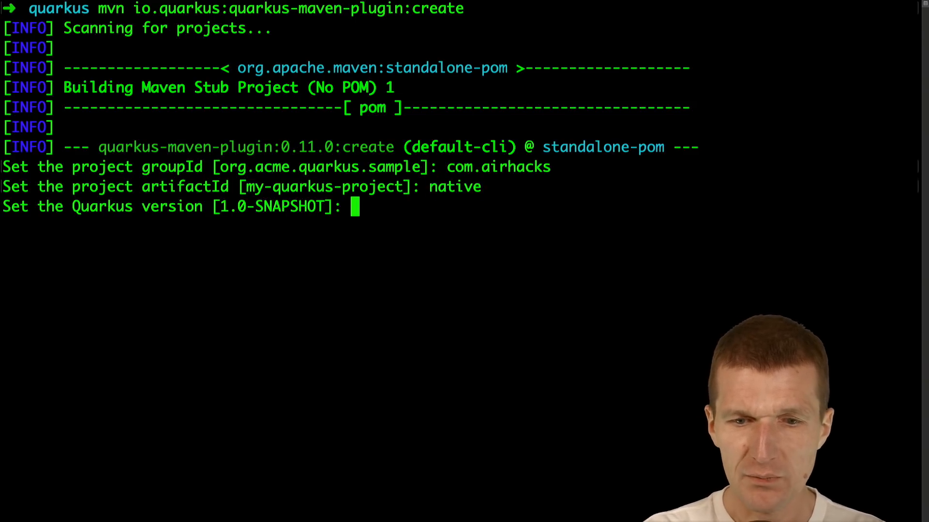
key(Return)
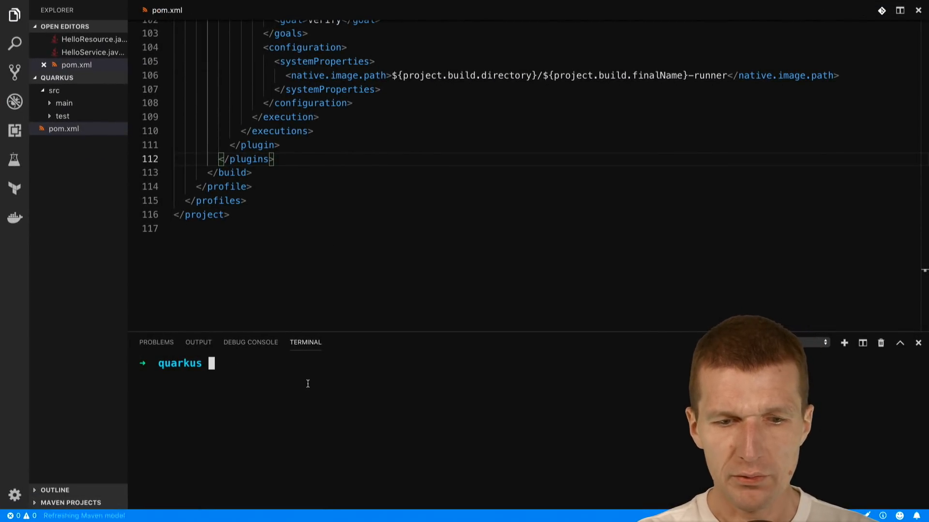
Step: Run mvn compile quarkus:dev in the integrated terminal to start dev mode
text(mvn compile)
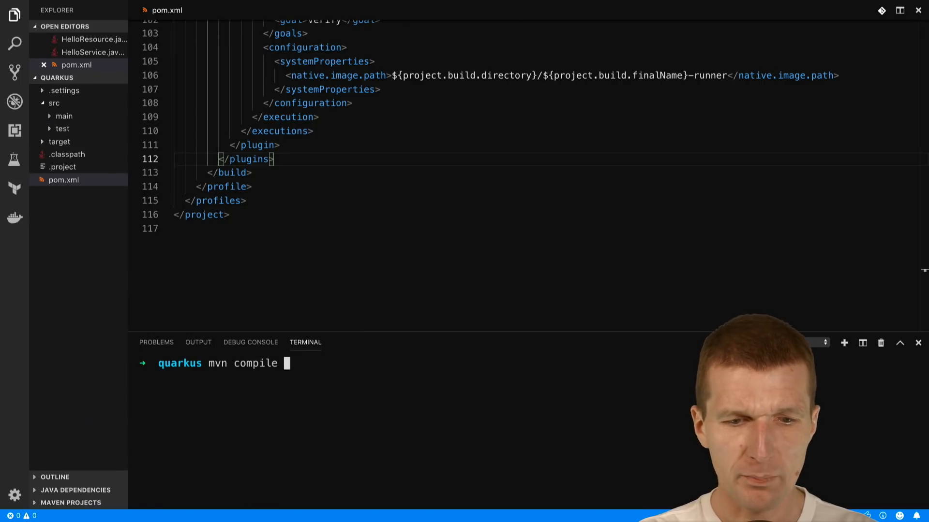
text(qu)
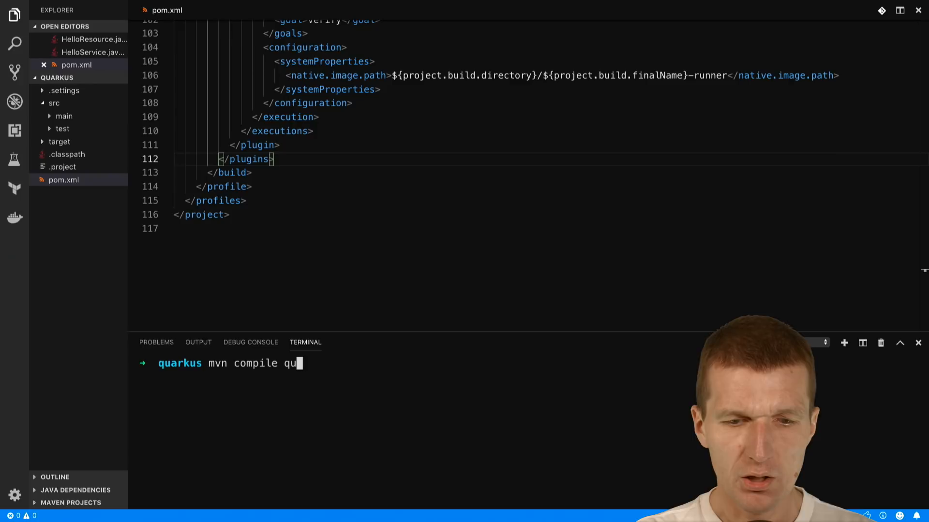
text(arku)
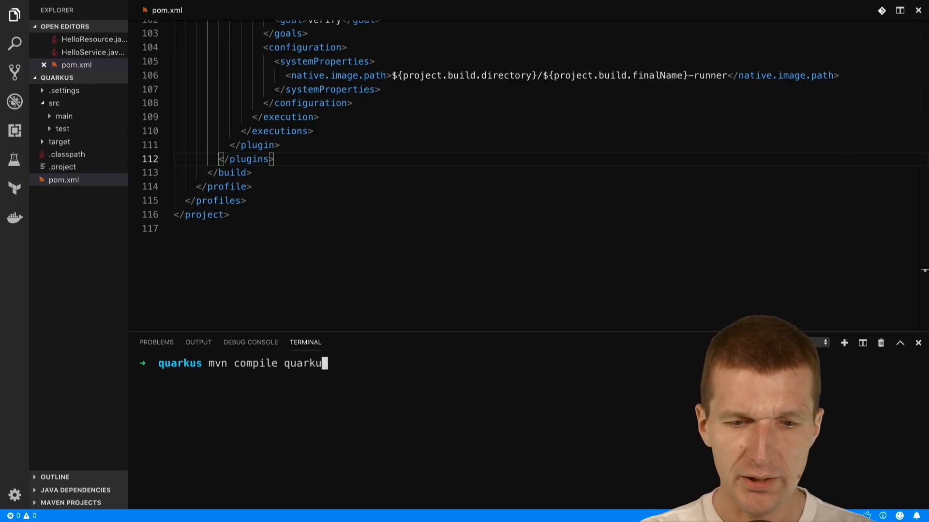
text(:dev)
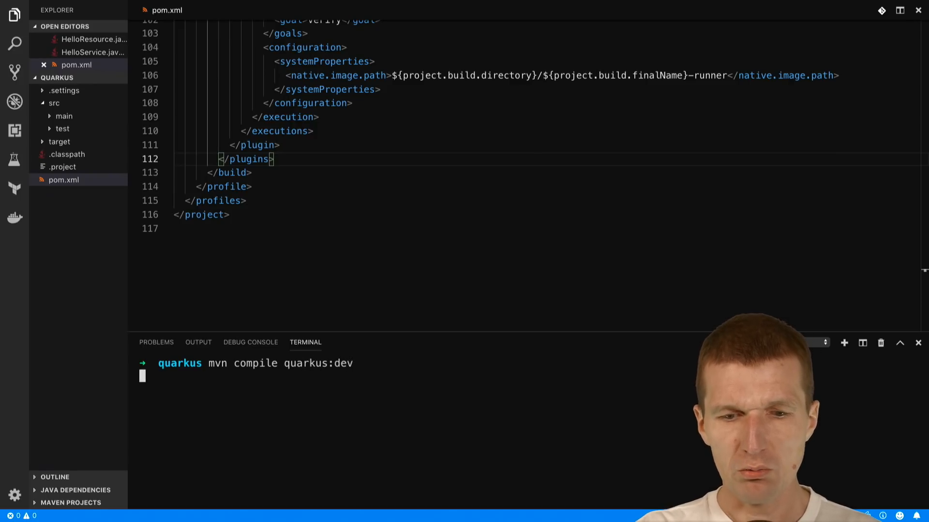
key(Return)
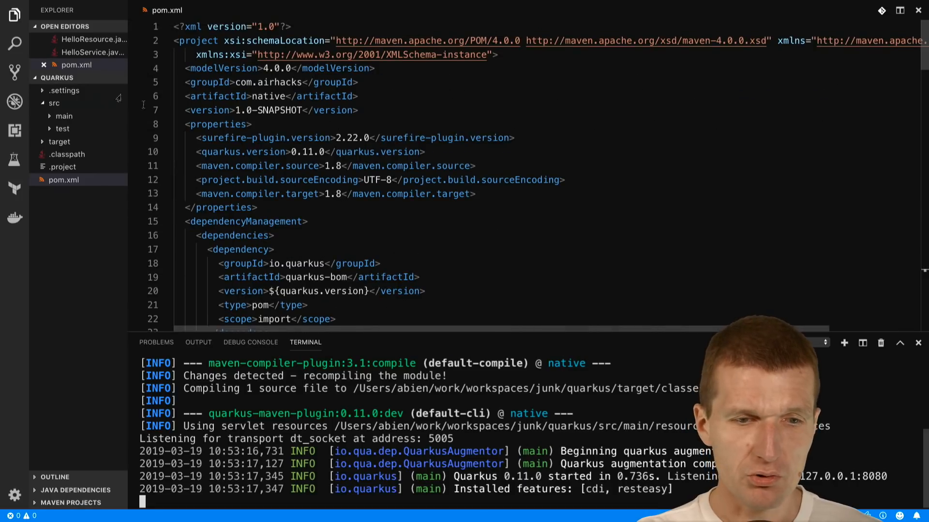
Step: Create HelloService.java in com.airhacks with its package and class declaration
click(64, 116)
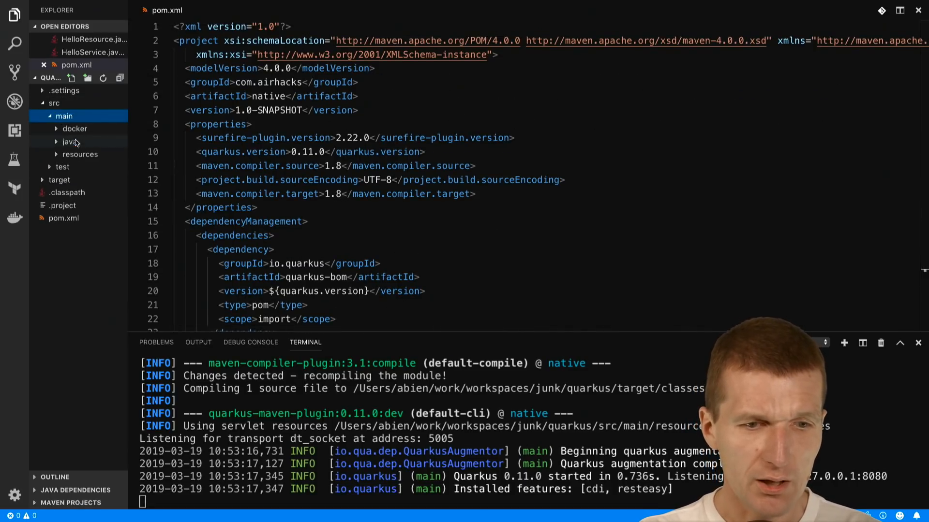
click(94, 39)
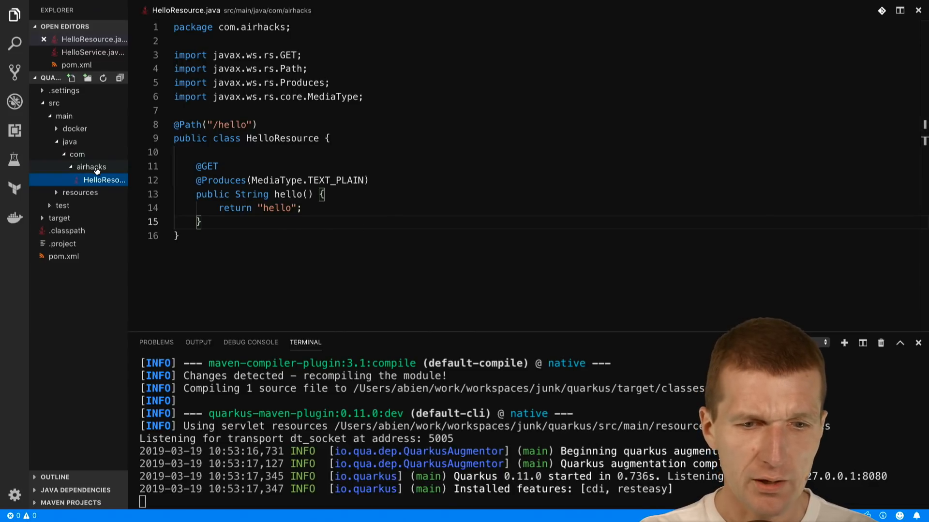
mouse_move(104, 180)
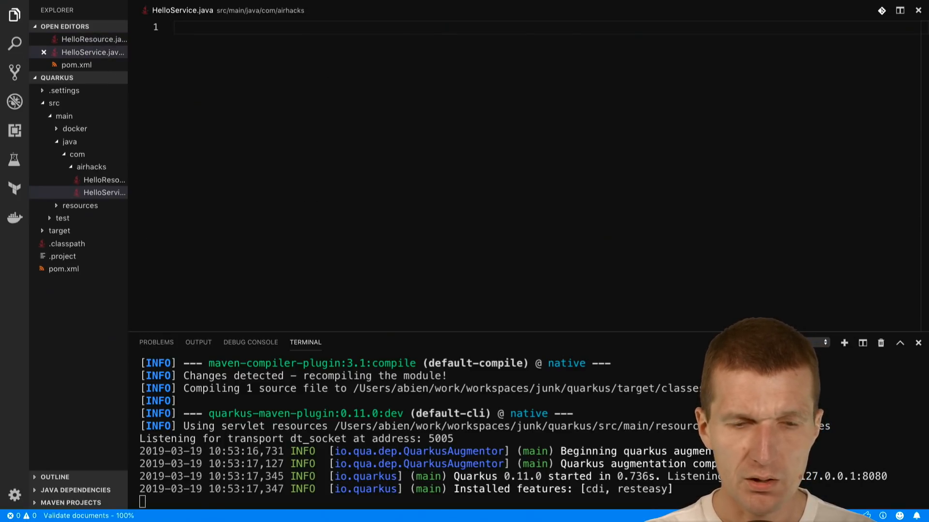
text(package com.airhacks;)
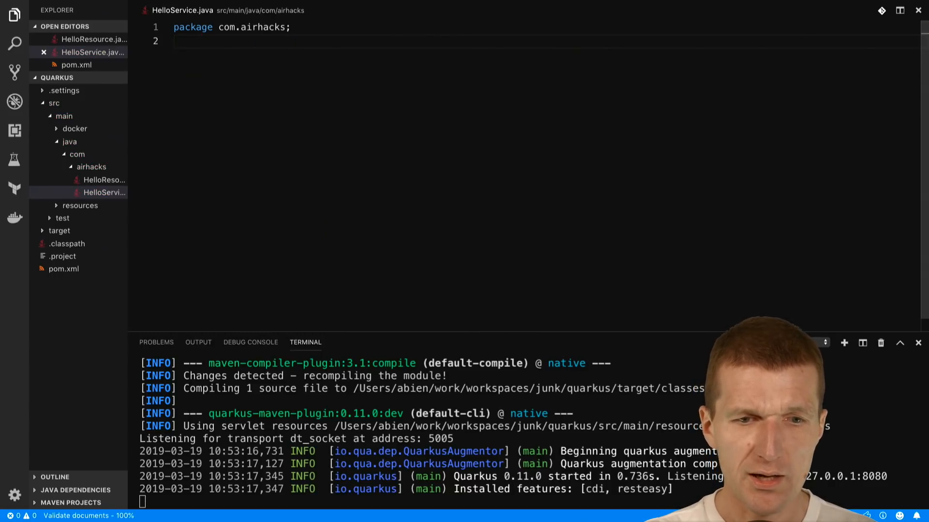
text(class HelloService {)
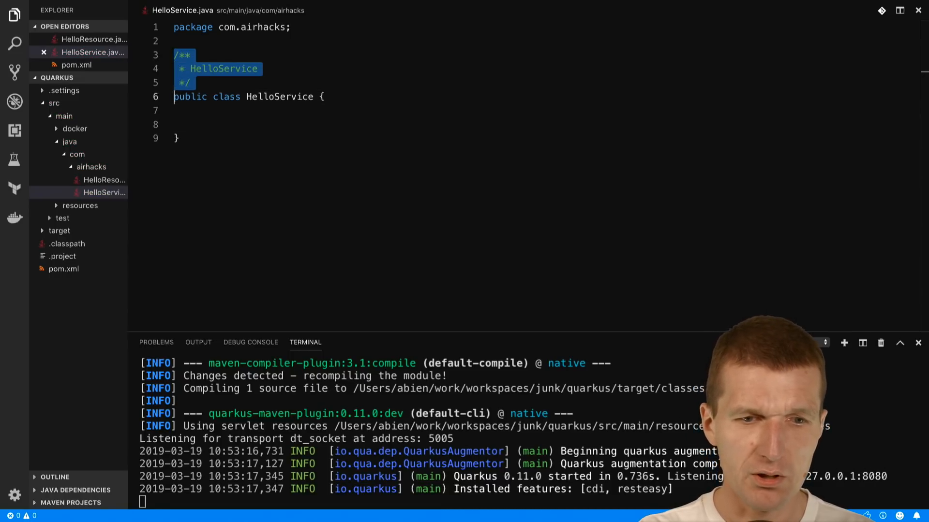
key(Delete)
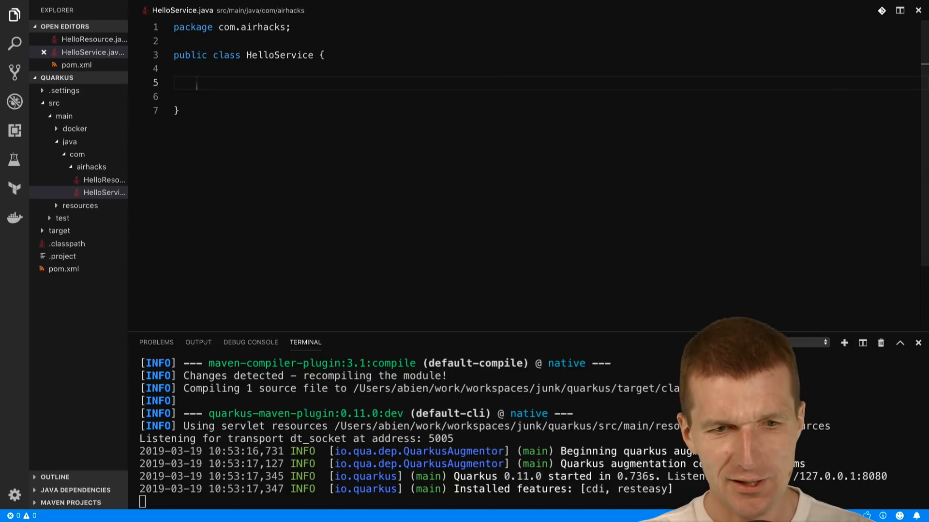
text(pub)
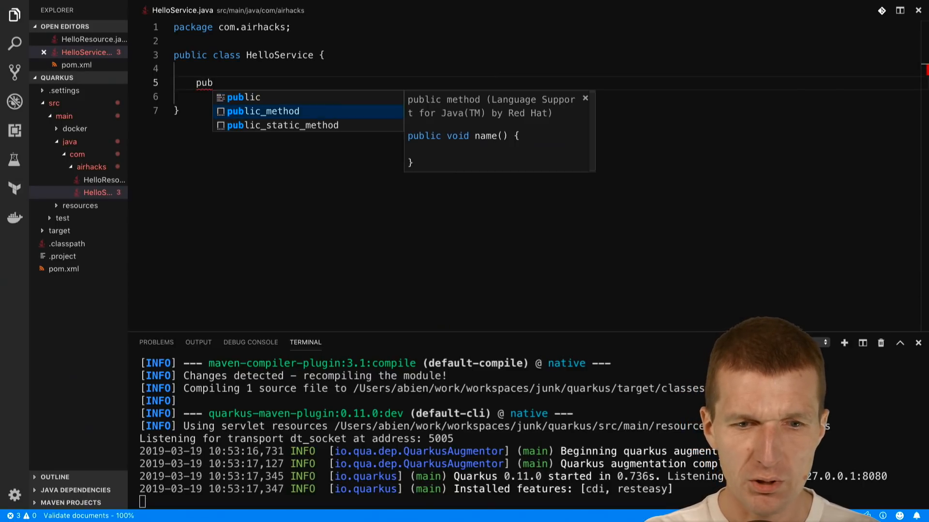
click(263, 111)
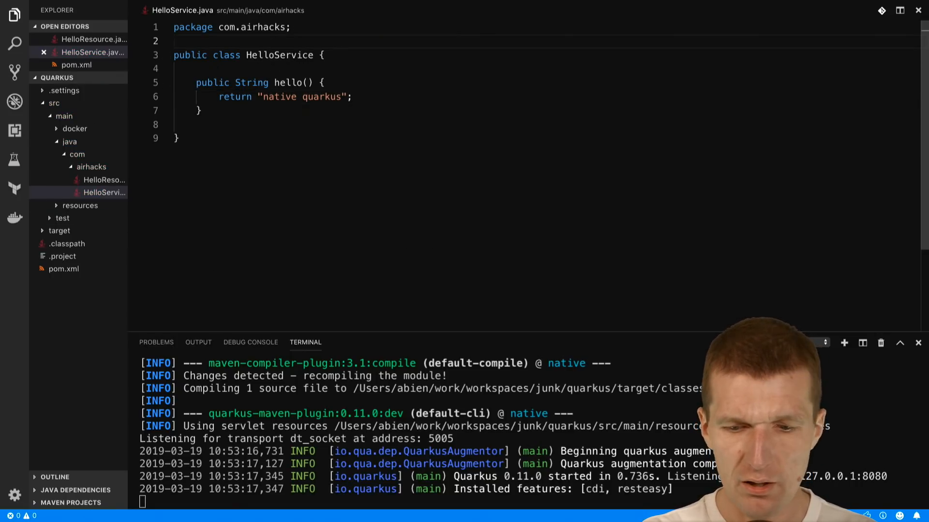
text(@RequestScoped)
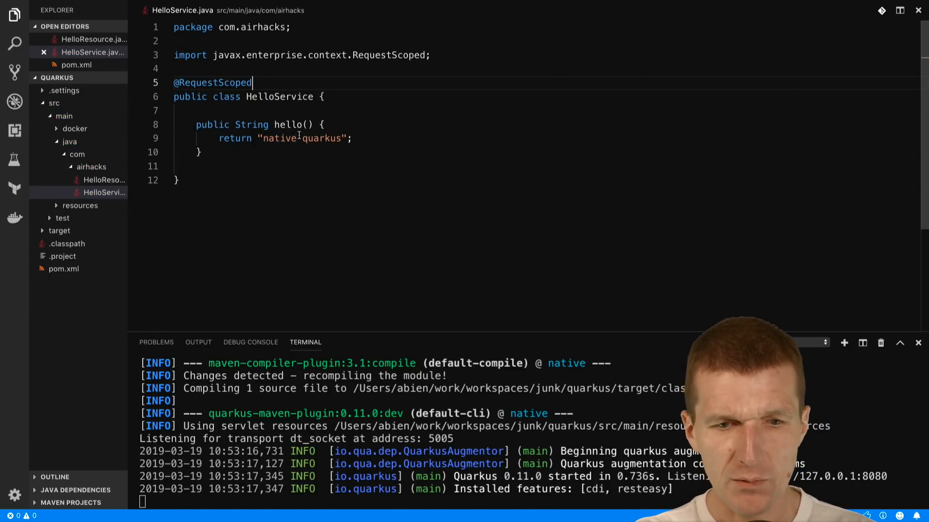
double_click(279, 97)
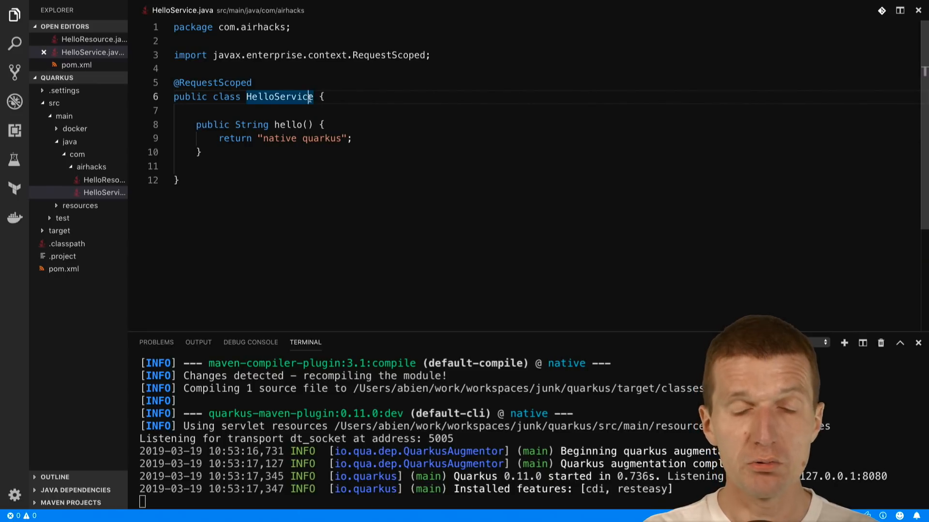
click(95, 40)
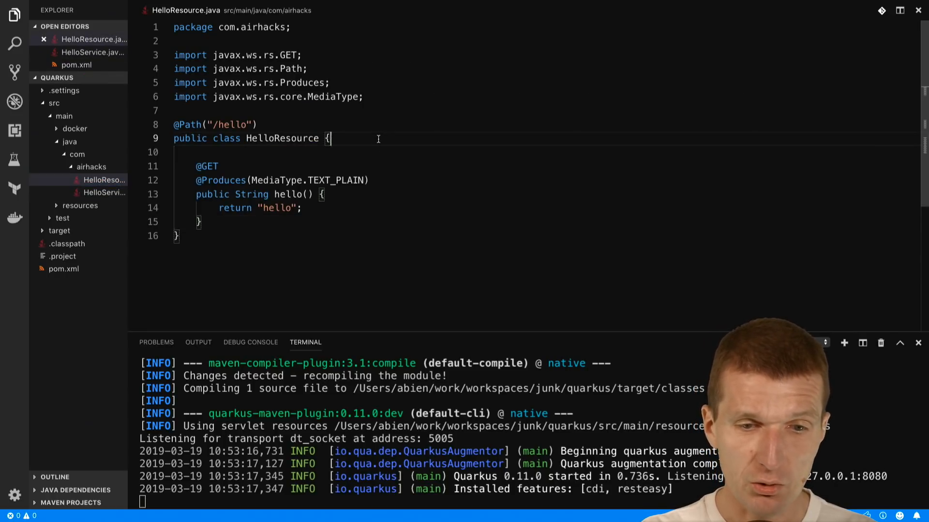
text(@Knj)
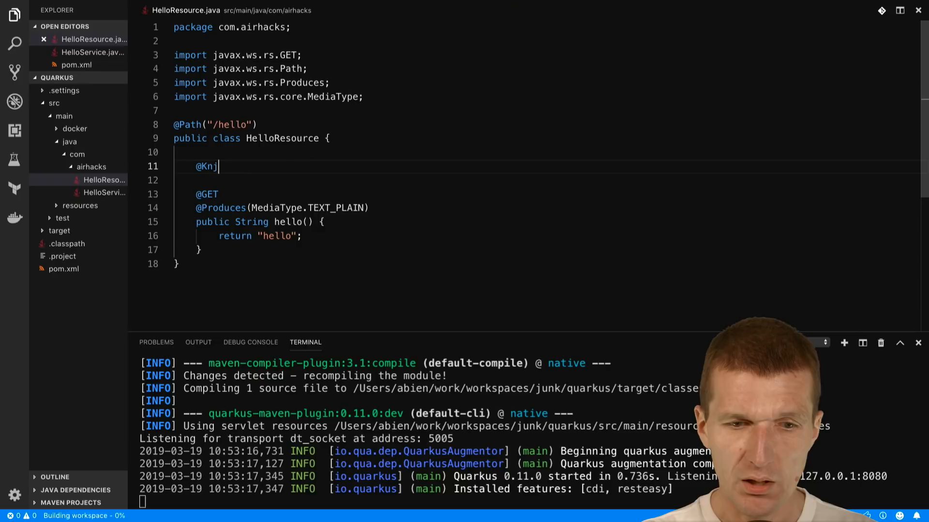
text(Inject)
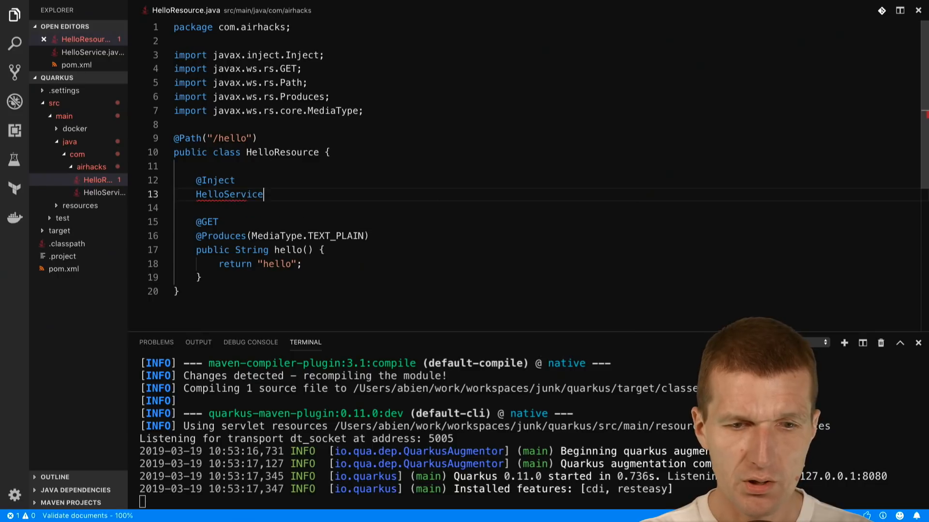
text(service;)
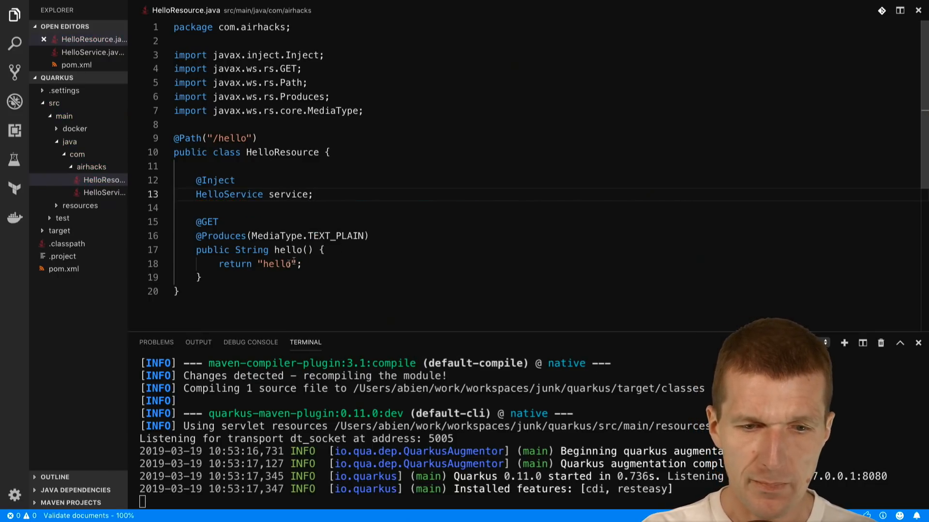
text(this.service.)
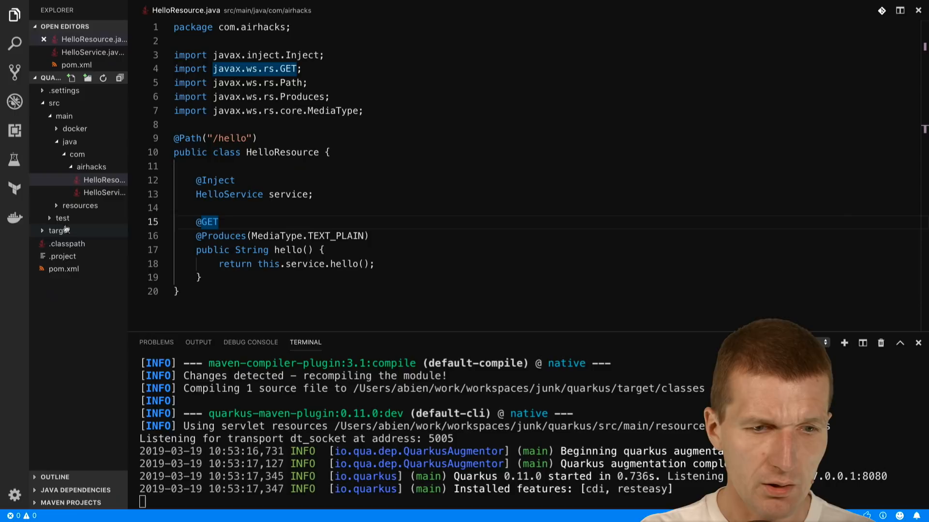
Step: Delete NativeHelloResourceIT.java from the test sources by moving it to Trash
click(61, 218)
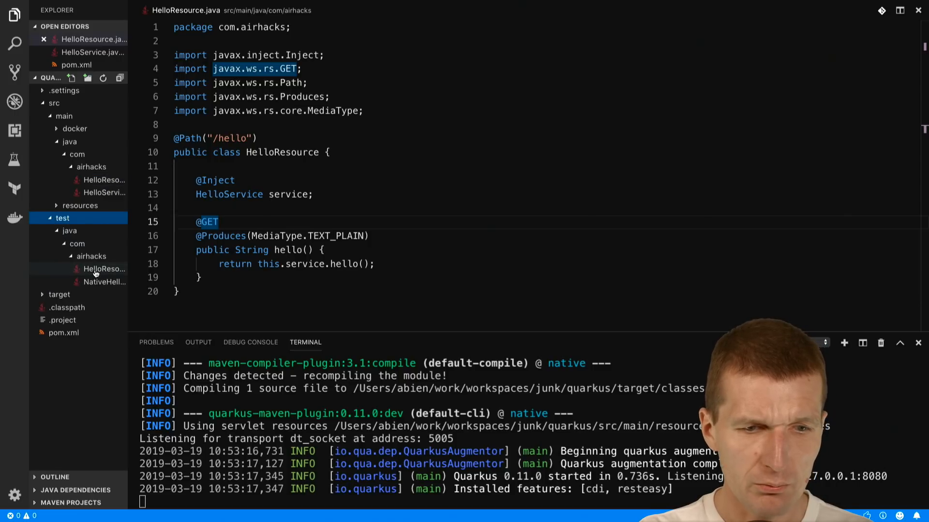
click(104, 269)
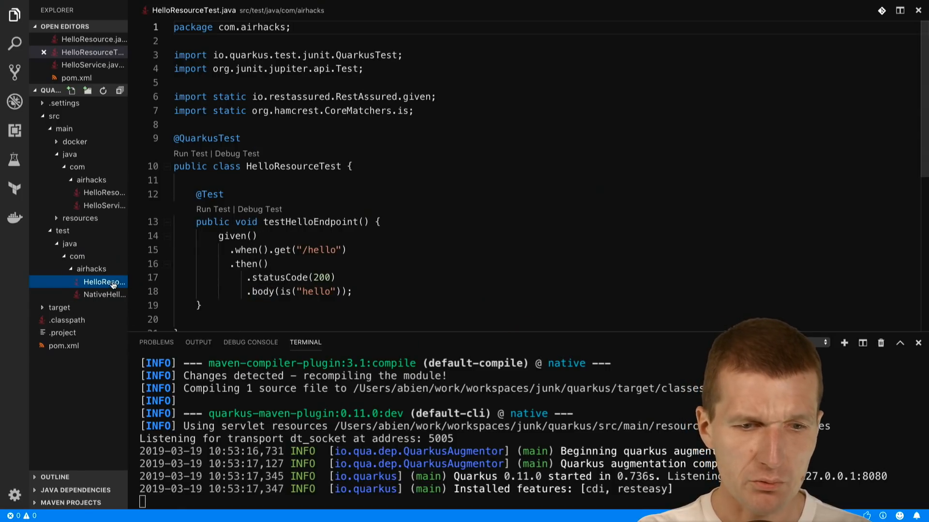
right_click(104, 282)
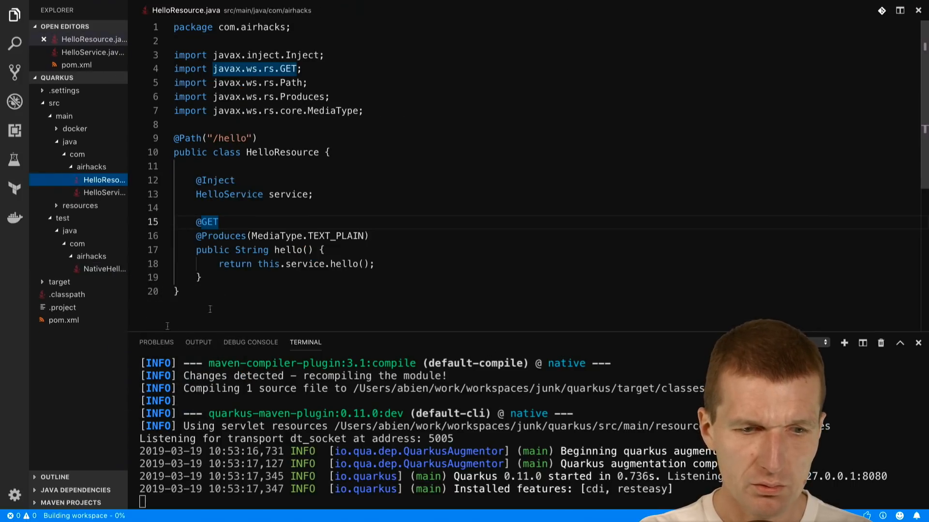
click(103, 282)
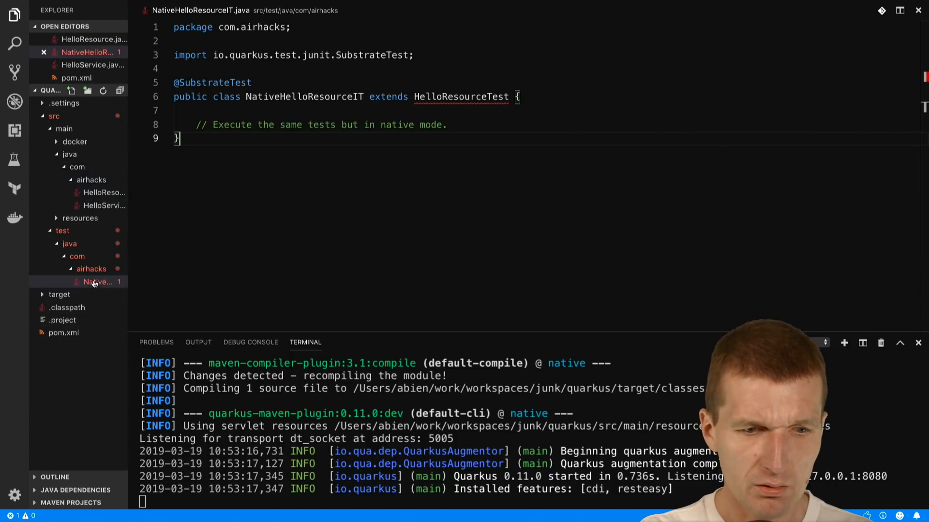
right_click(98, 282)
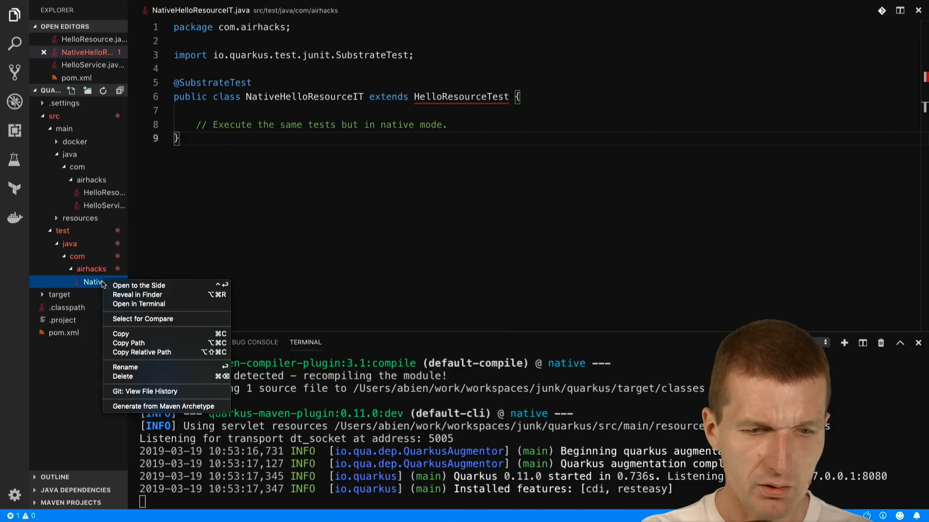
click(122, 376)
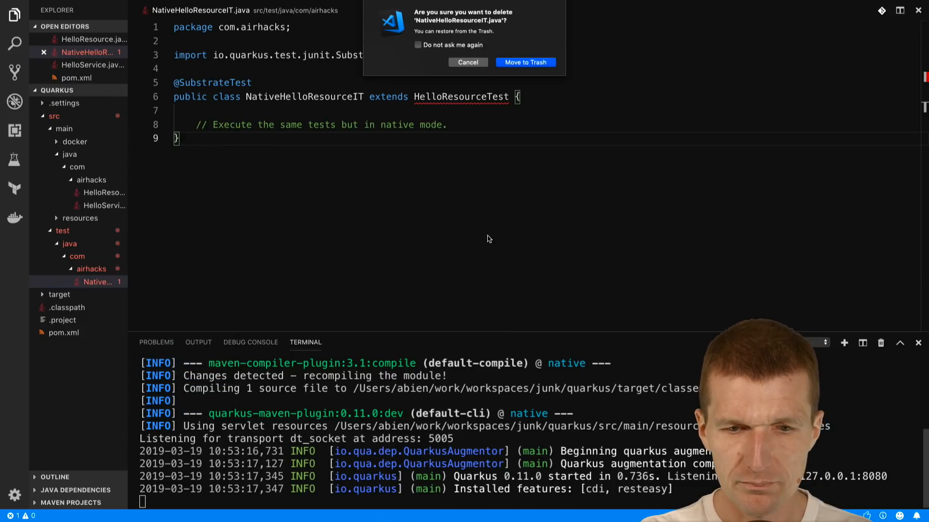
click(523, 62)
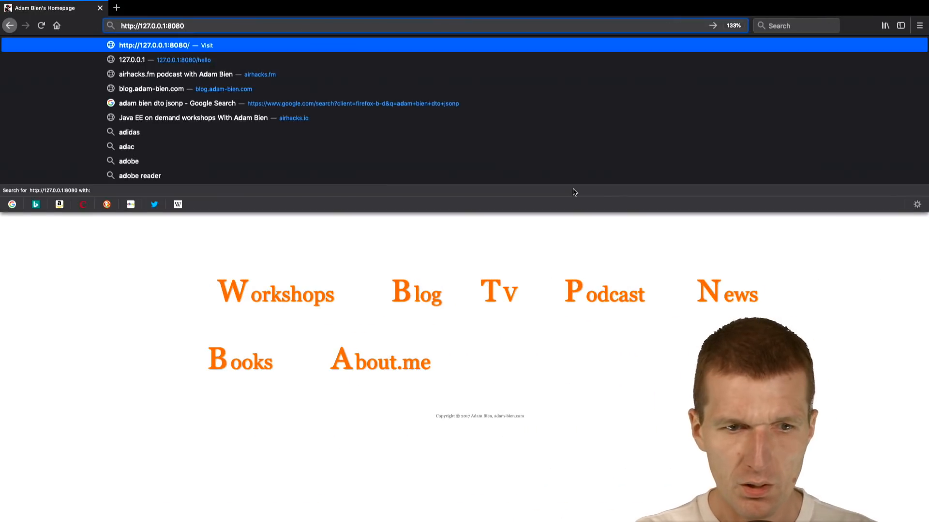
Step: Load 127.0.0.1:8080 in Firefox from the address-bar suggestion
click(166, 45)
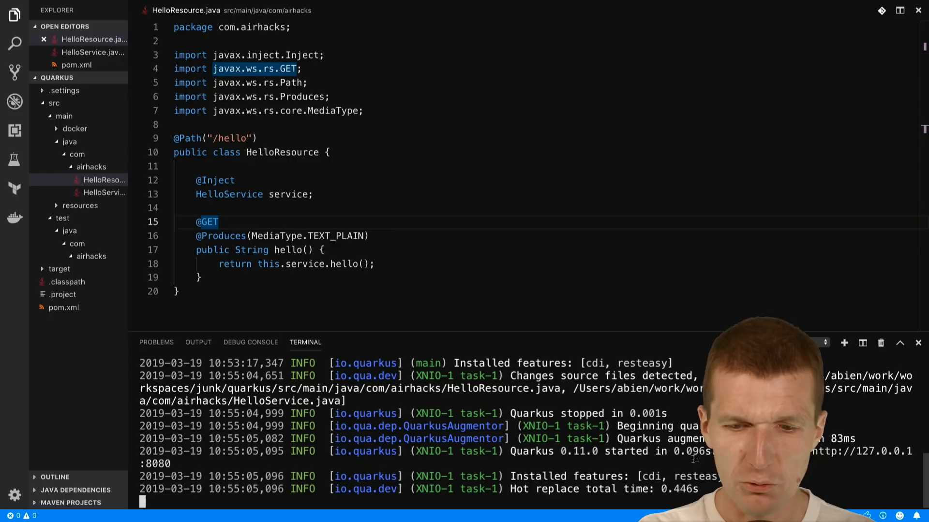
Step: Change HelloService's returned greeting to "native quarkus 2"
click(105, 193)
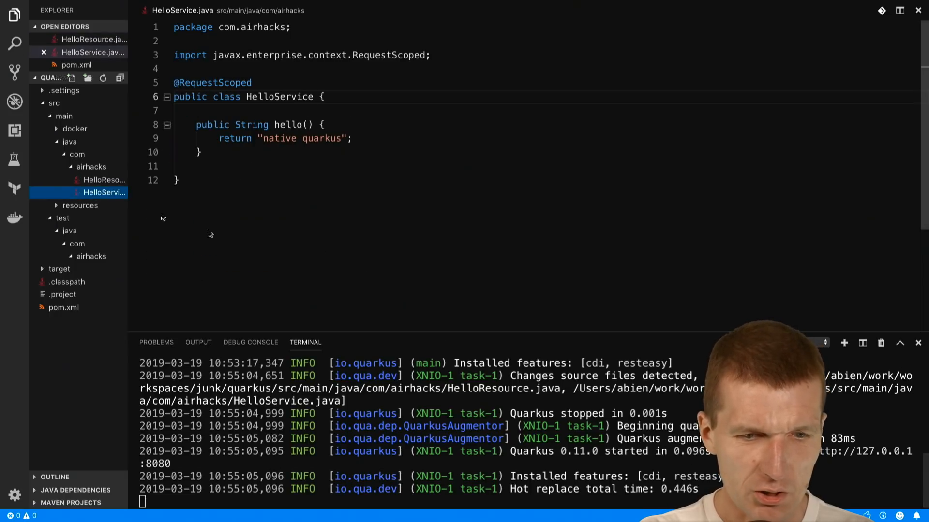
text(2)
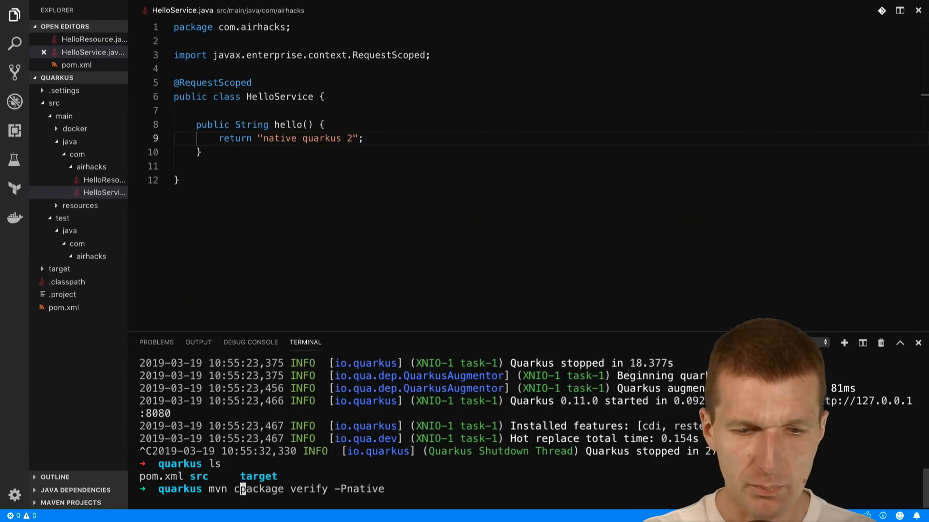
Step: Fix the typo and run mvn package verify -Pnative to build the native executable
key(Backspace)
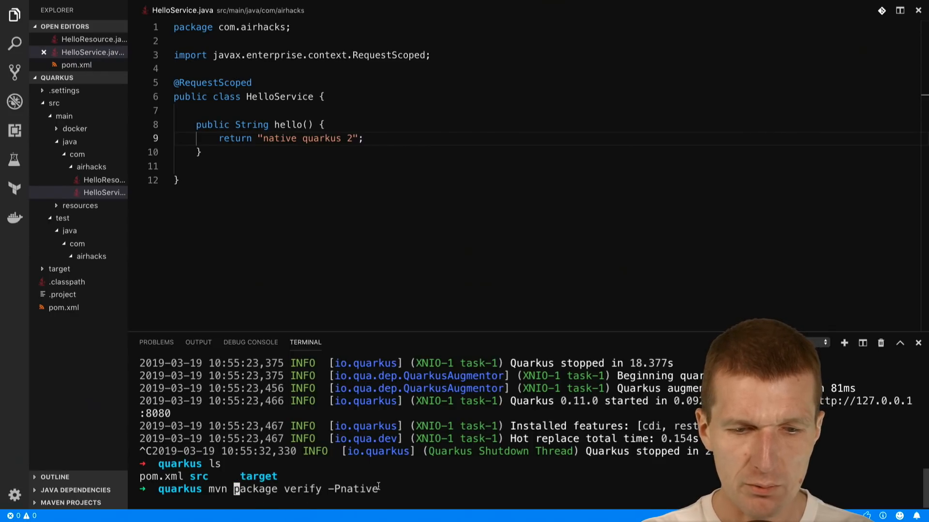
key(Return)
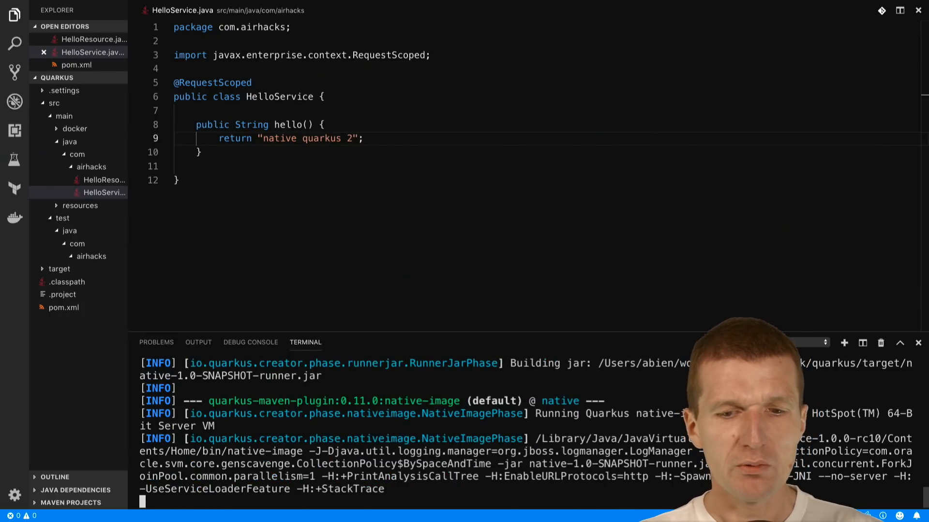
scroll(down, 3)
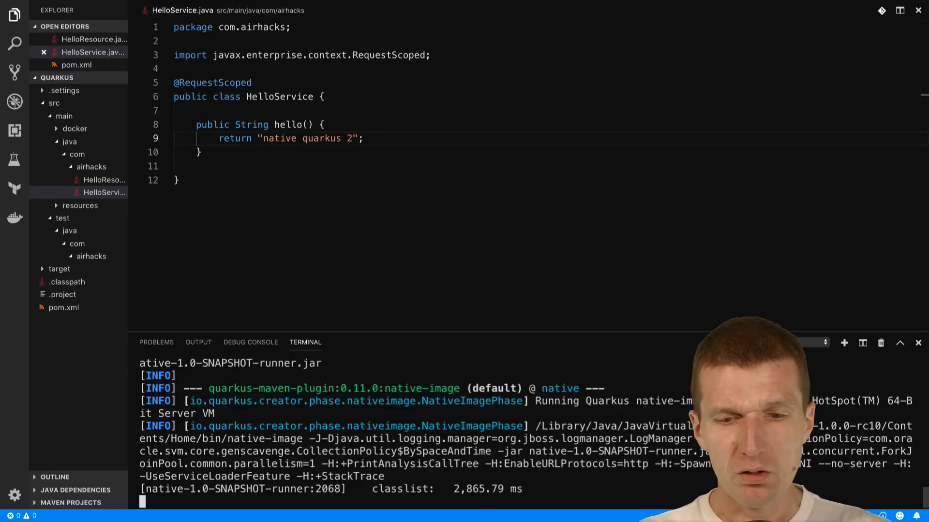
scroll(down, 3)
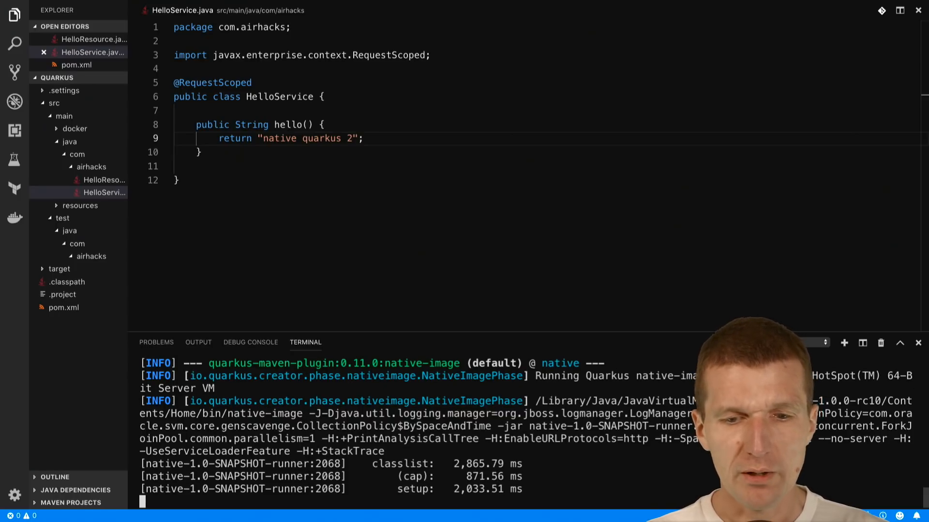
scroll(down, 3)
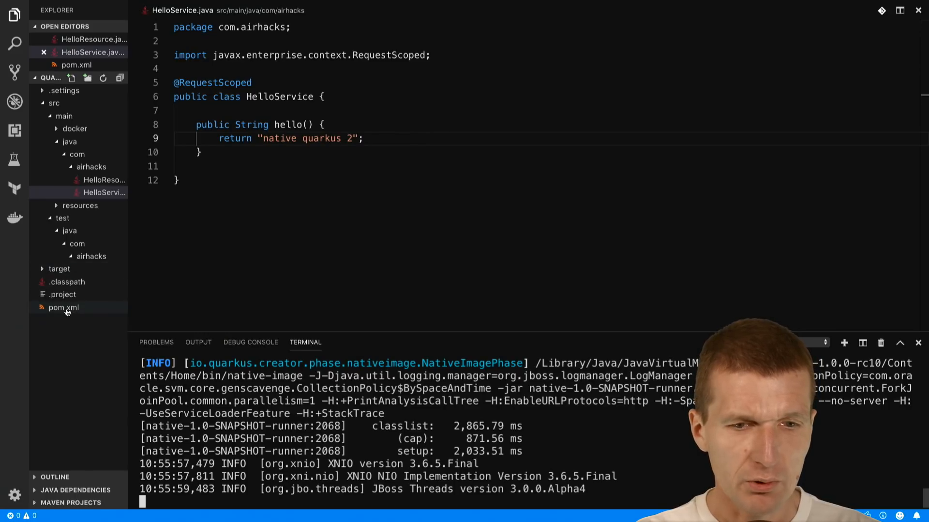
Step: Review pom.xml, from the quarkus-arc dependency down to the native profile
click(62, 308)
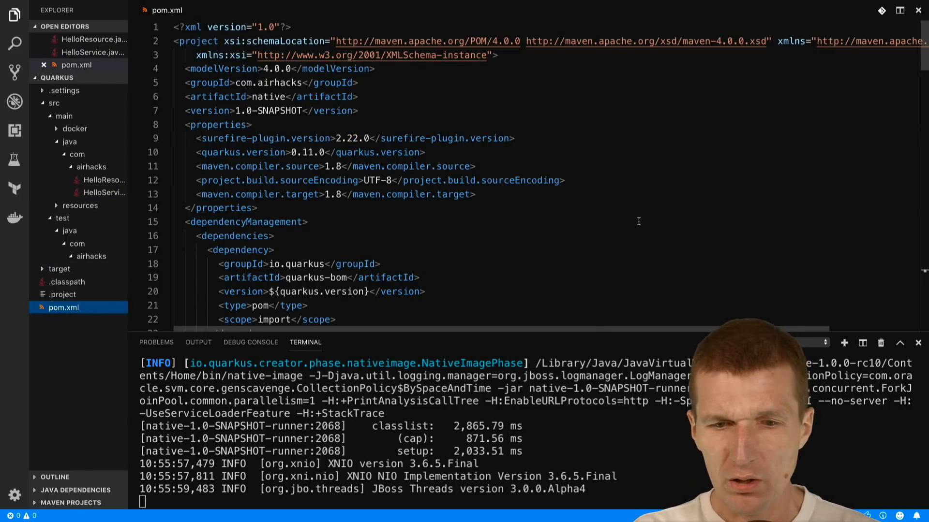
scroll(down, 3)
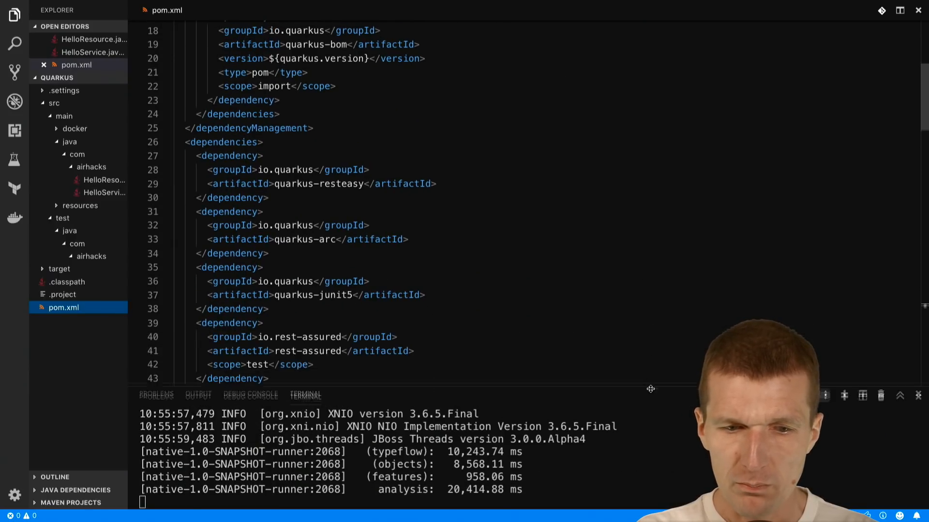
scroll(up, 3)
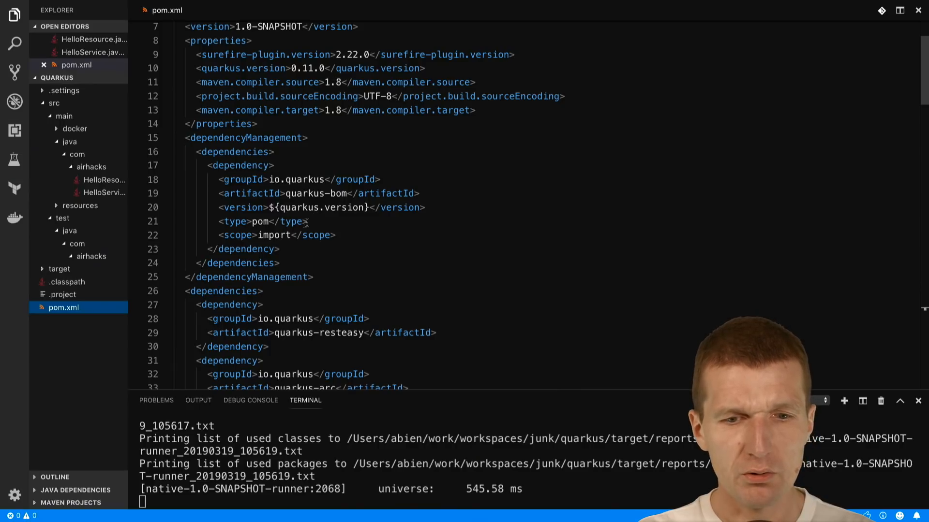
scroll(down, 3)
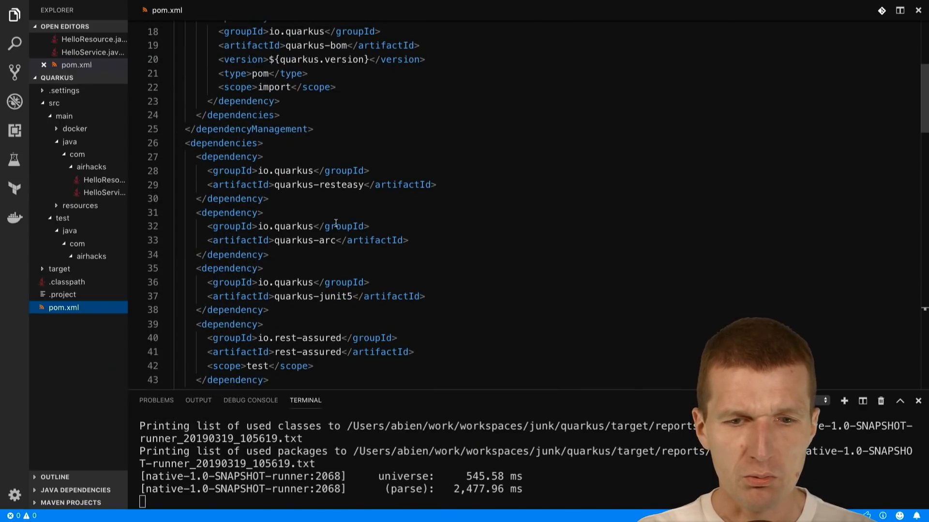
click(341, 184)
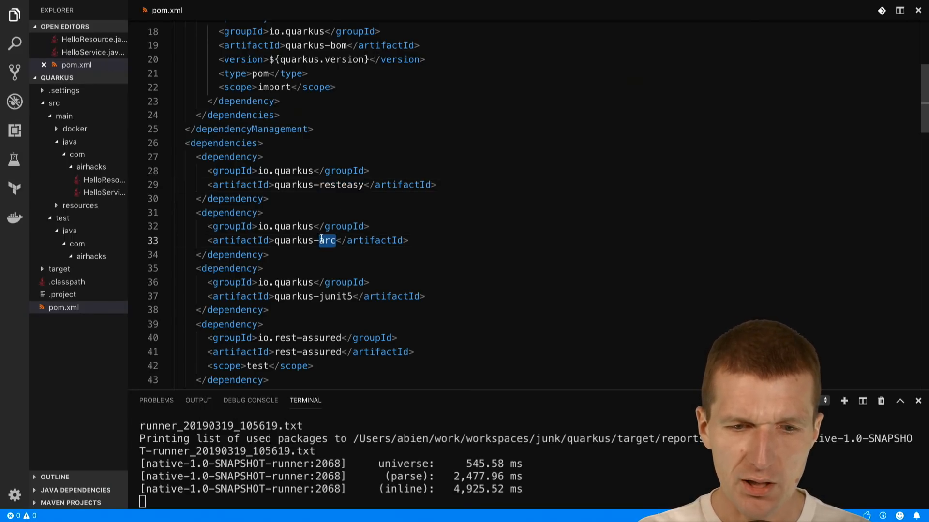
scroll(down, 3)
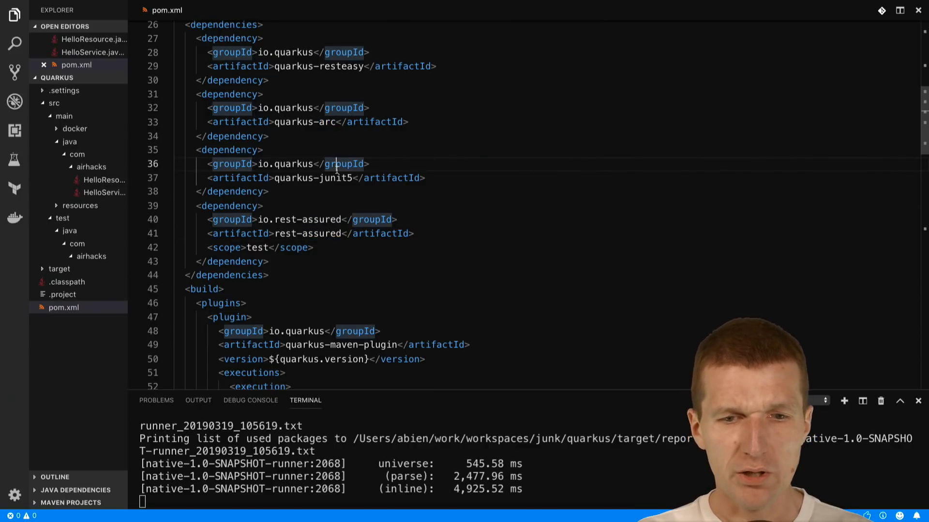
scroll(down, 3)
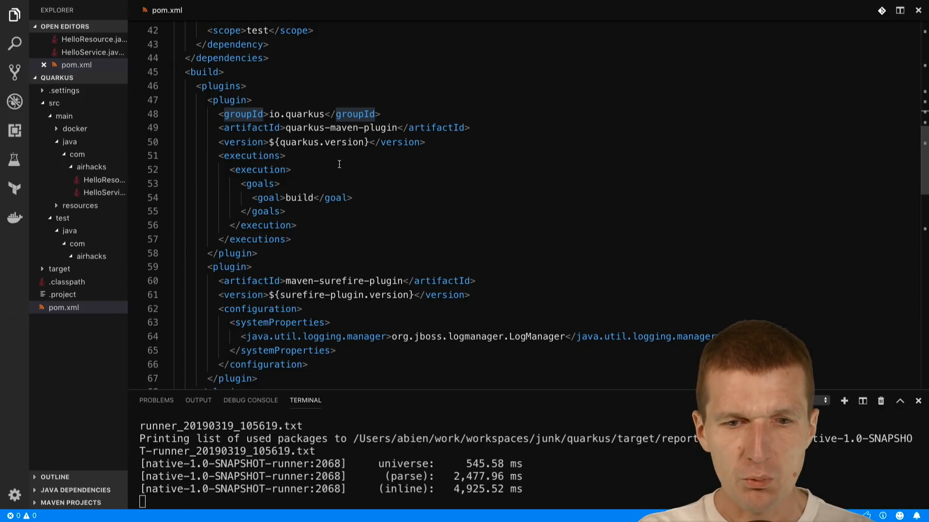
mouse_move(420, 253)
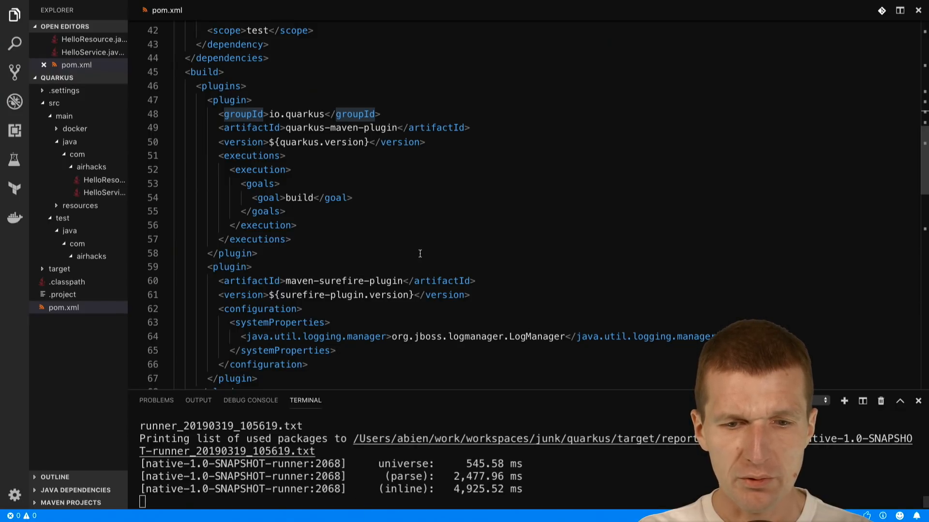
scroll(down, 3)
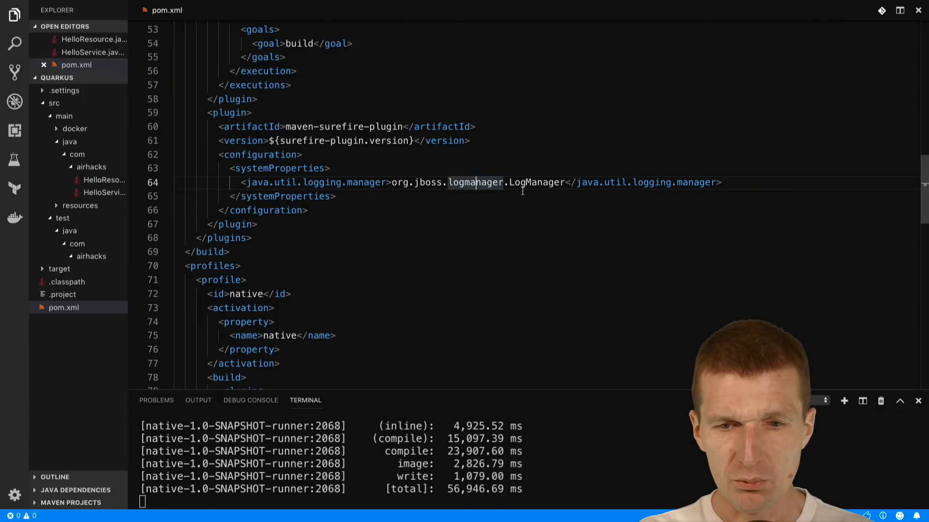
scroll(down, 3)
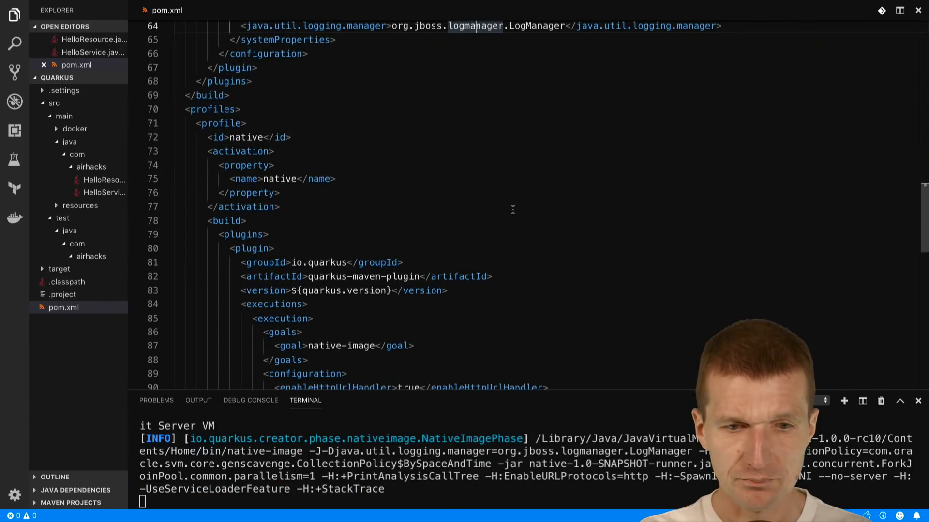
Step: Follow the terminal output until the native build reports BUILD SUCCESS after 1:58 min
scroll(down, 3)
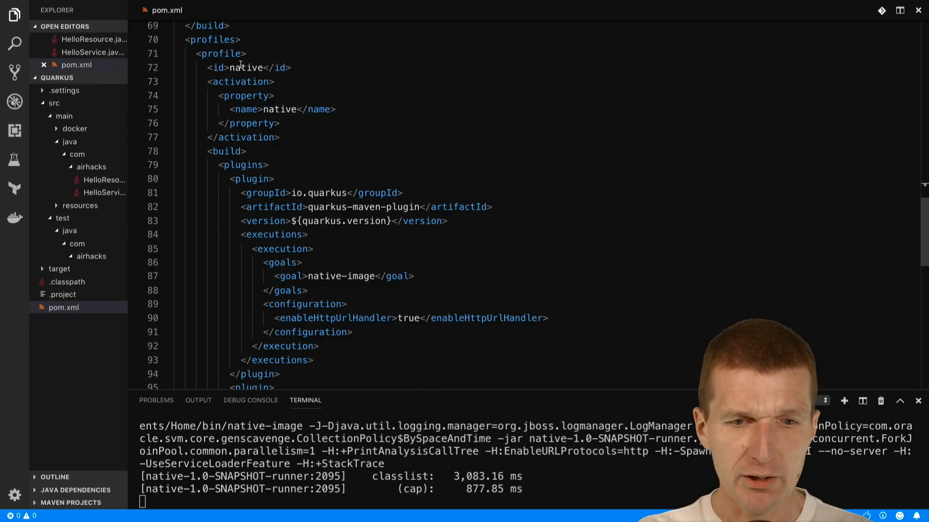
scroll(down, 3)
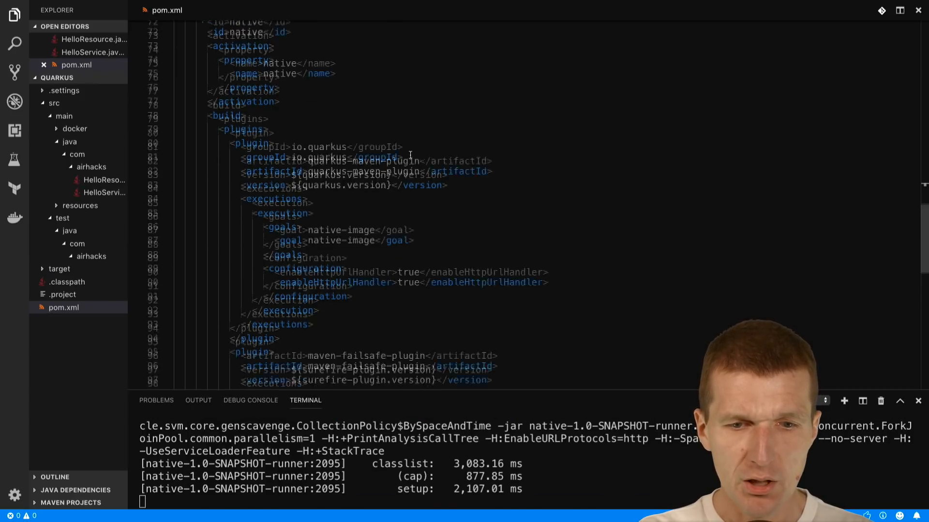
scroll(down, 3)
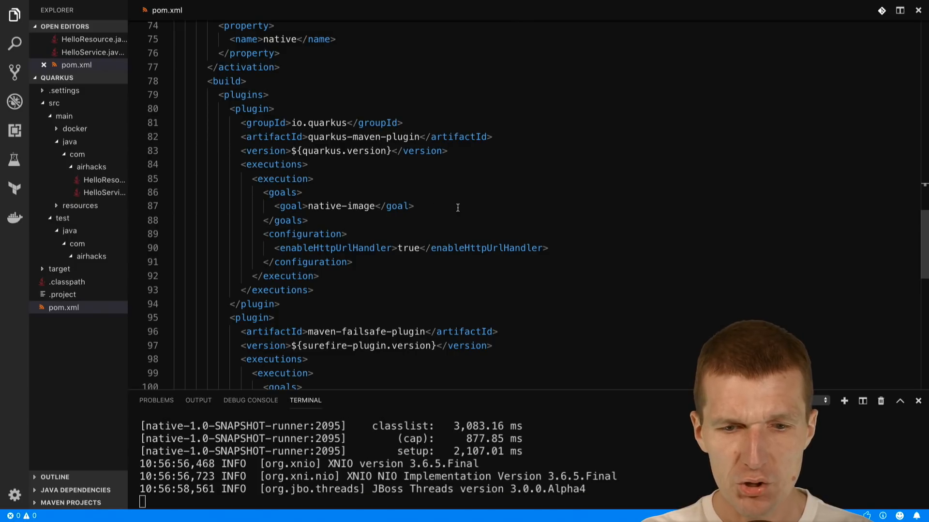
mouse_move(551, 350)
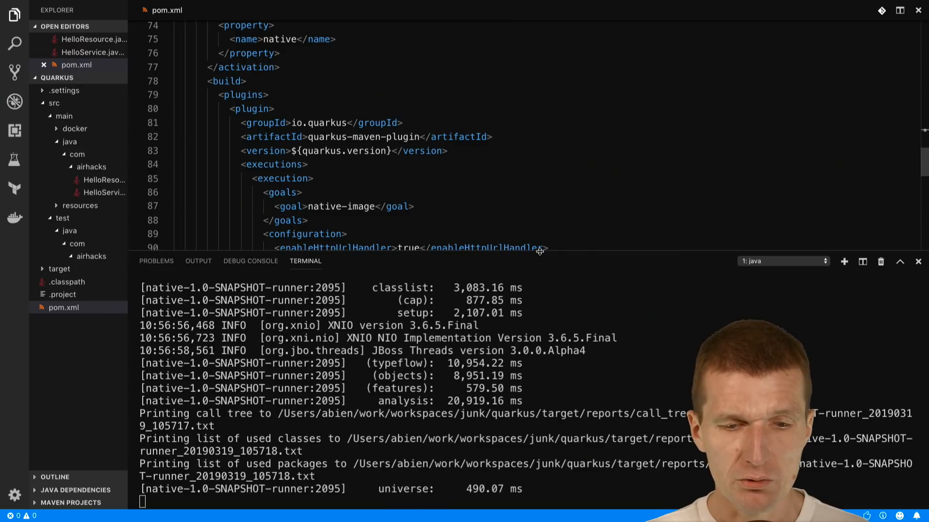
scroll(down, 3)
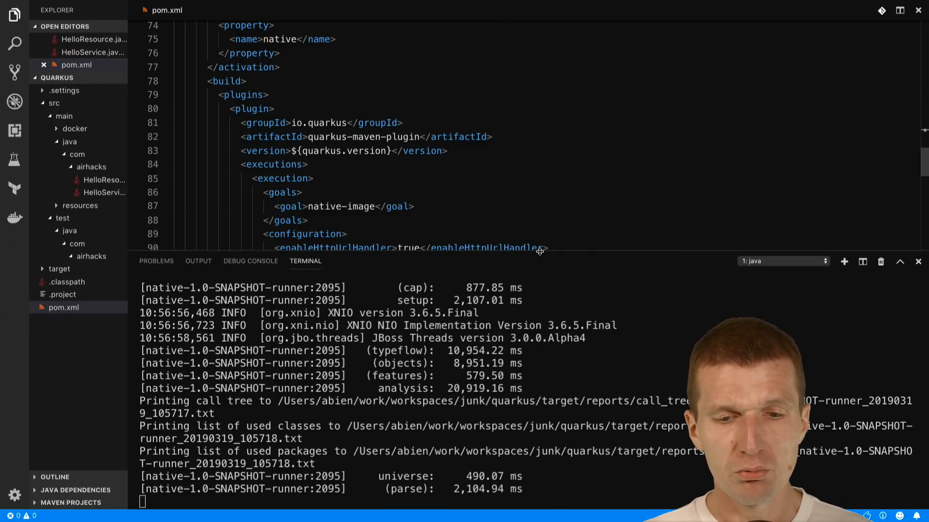
scroll(down, 3)
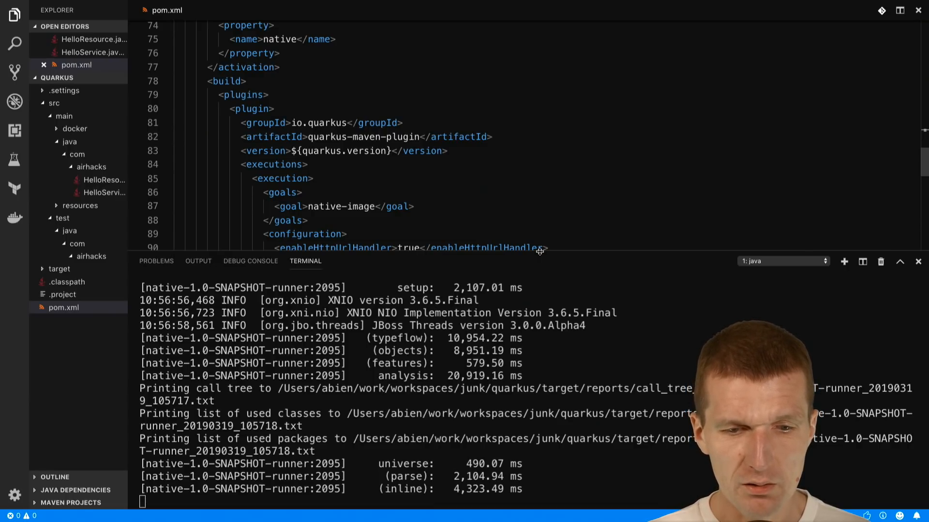
scroll(down, 3)
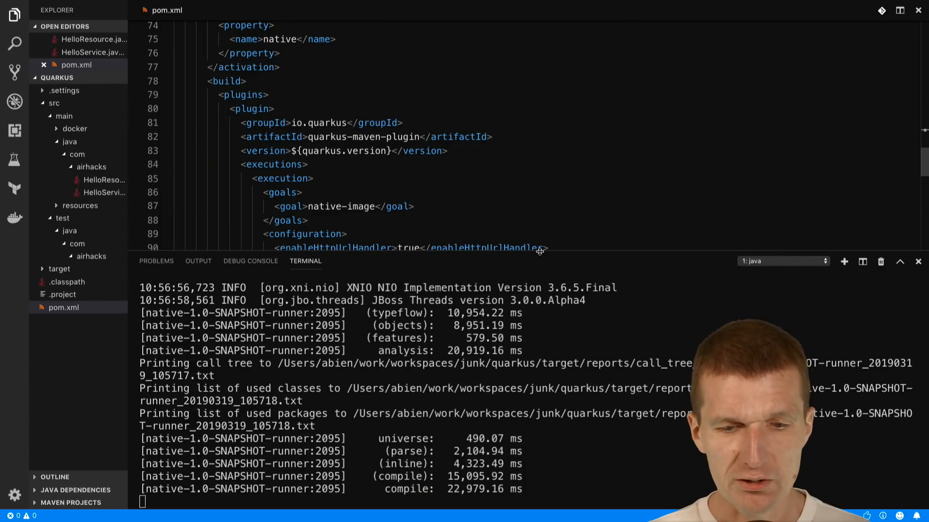
scroll(down, 3)
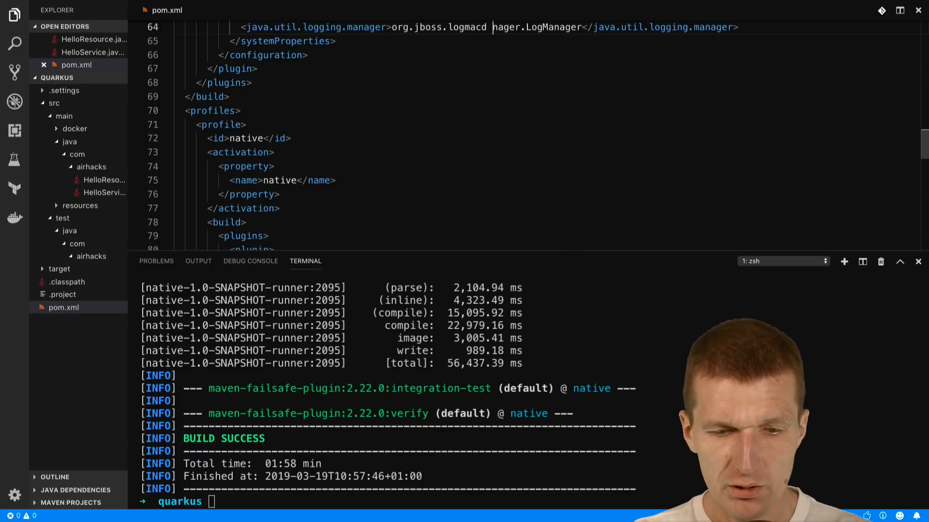
Step: Change into the target folder and list its build outputs
text(cd target/)
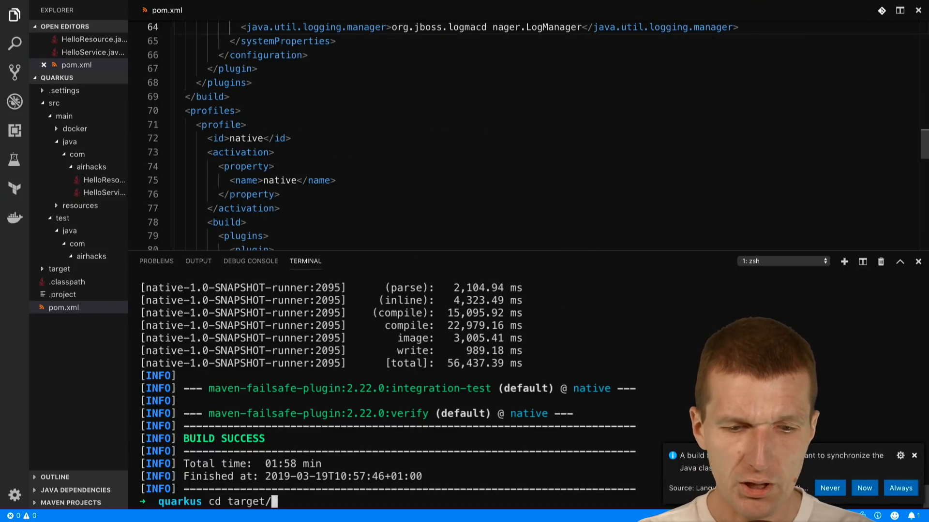
key(Return)
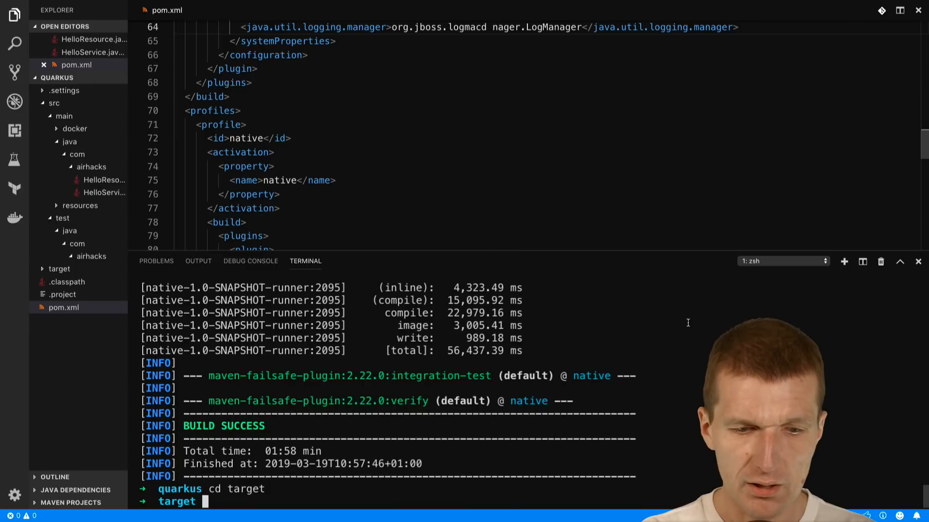
text(ls)
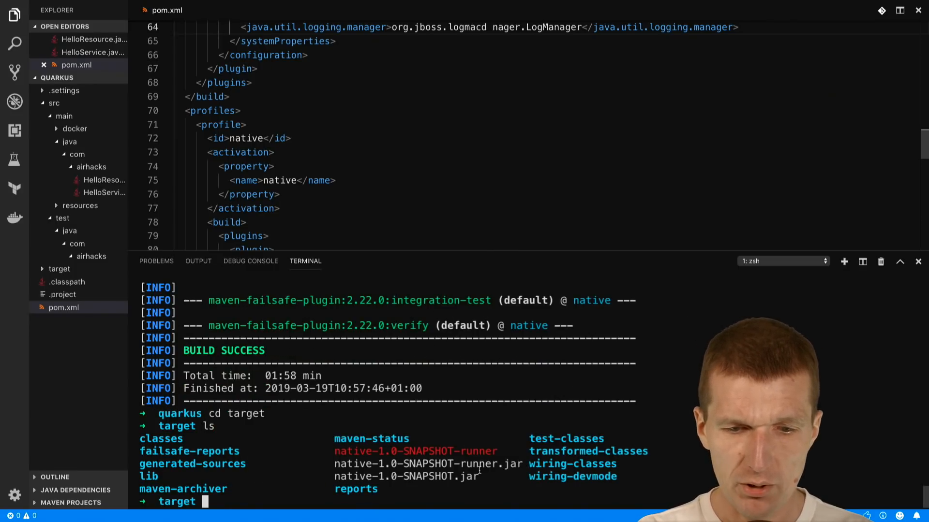
Step: Start native-1.0-SNAPSHOT-runner.jar on the JVM with java -jar
text(java)
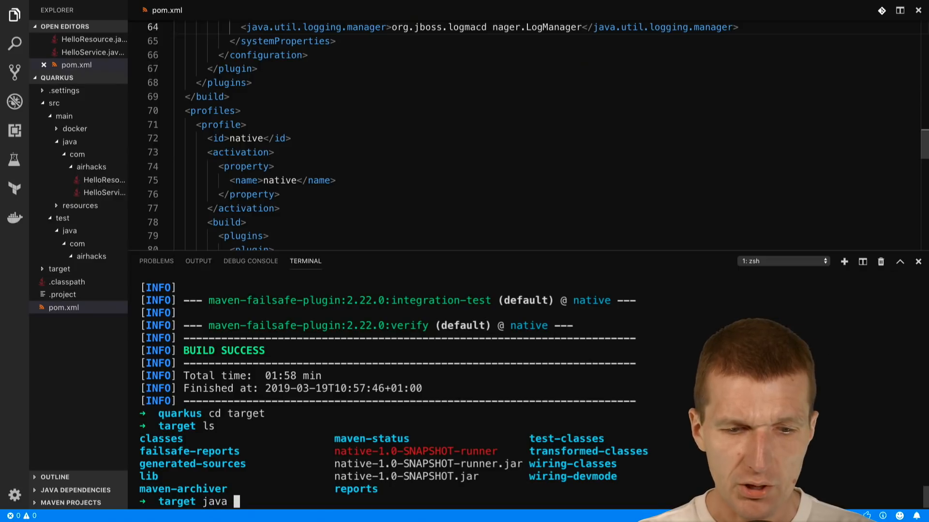
text(-jar)
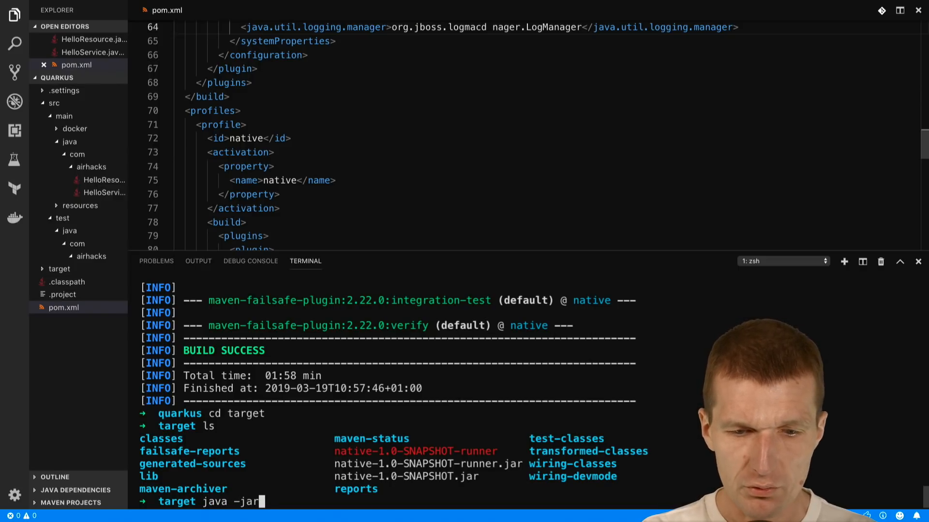
text(native-1.0-SNAPSHOT)
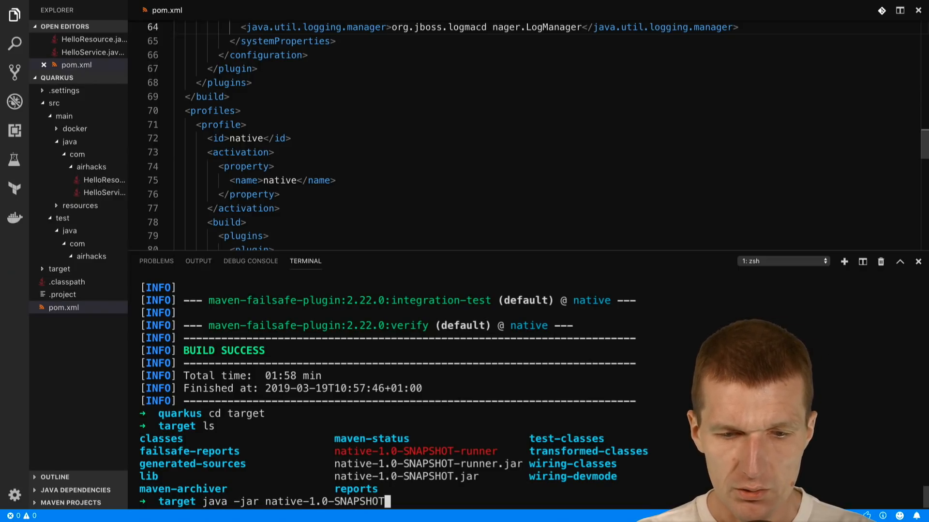
key(Return)
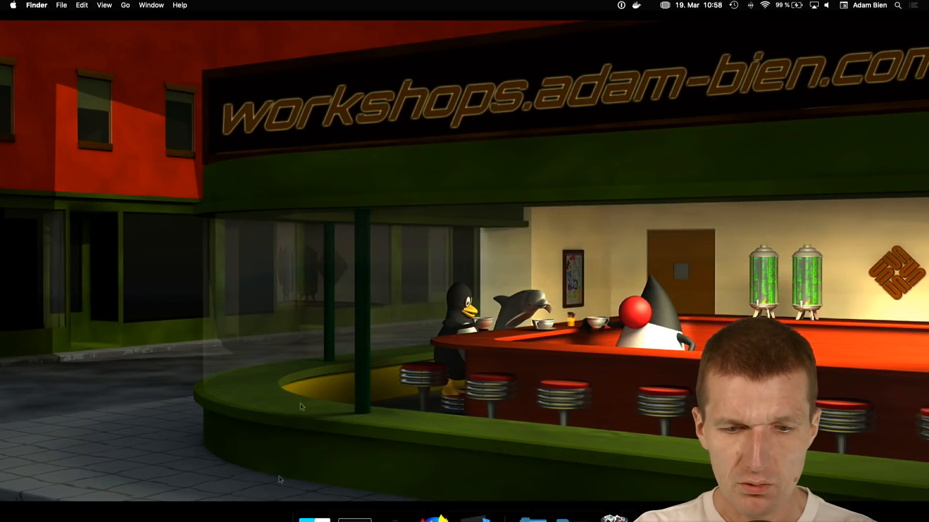
Step: Show Activity Monitor's Memory view, select the 755.3 MB java process, and filter by 'java'
click(613, 520)
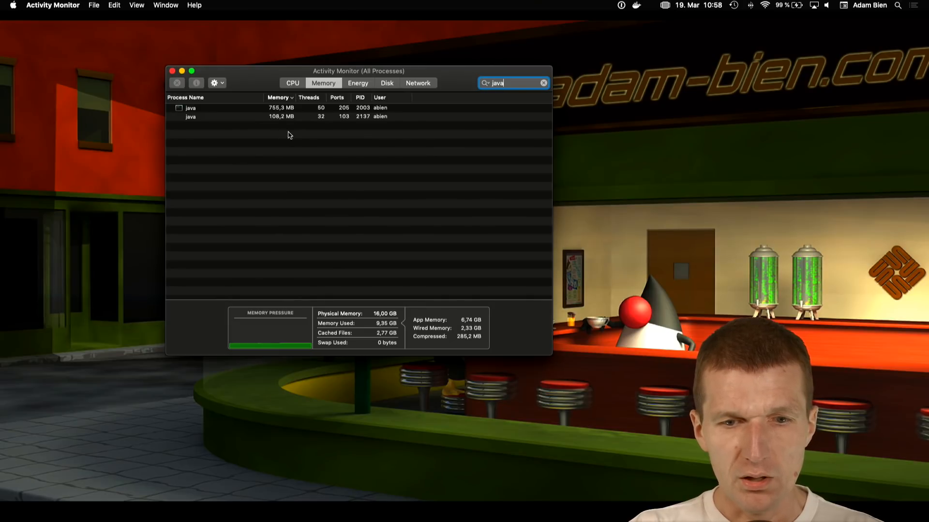
mouse_move(354, 498)
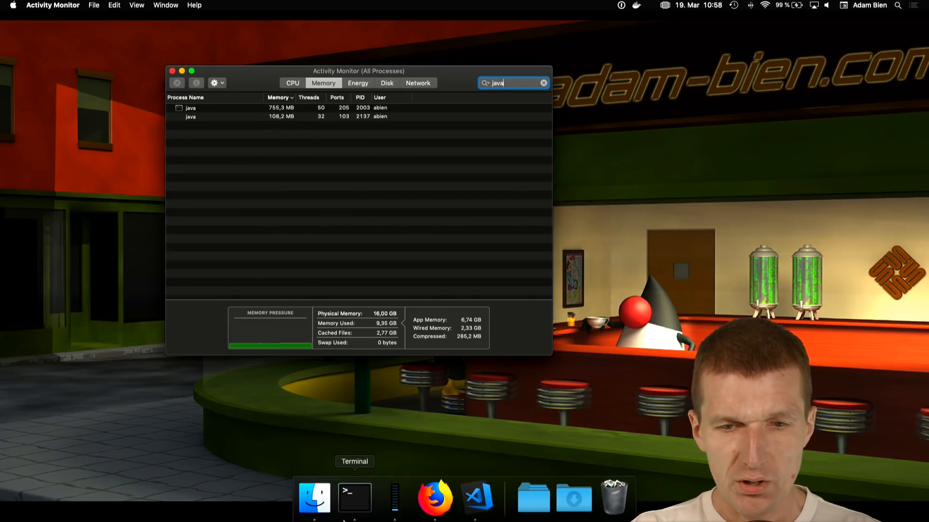
mouse_move(315, 498)
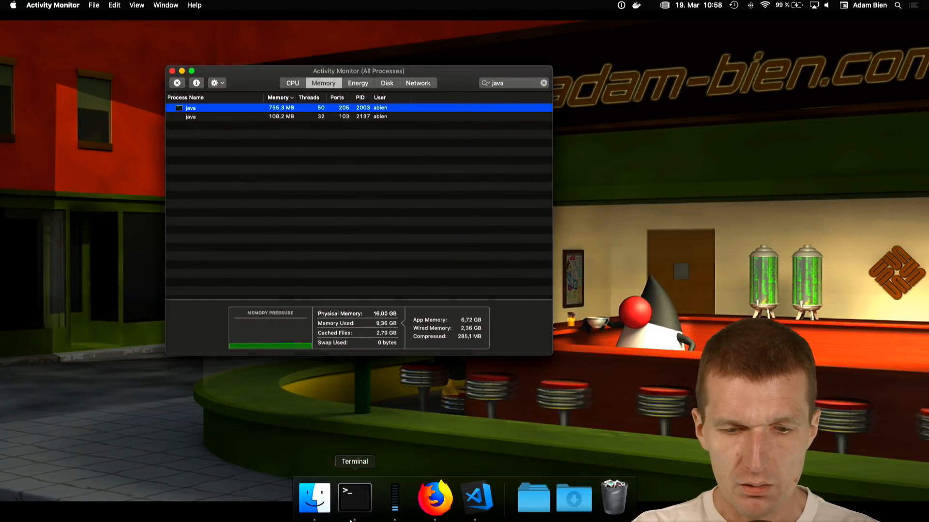
click(476, 498)
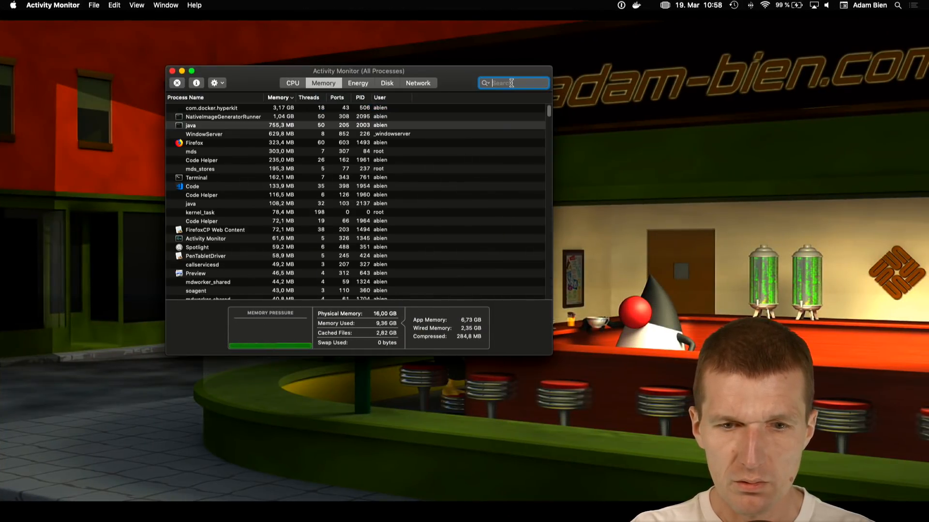
text(java)
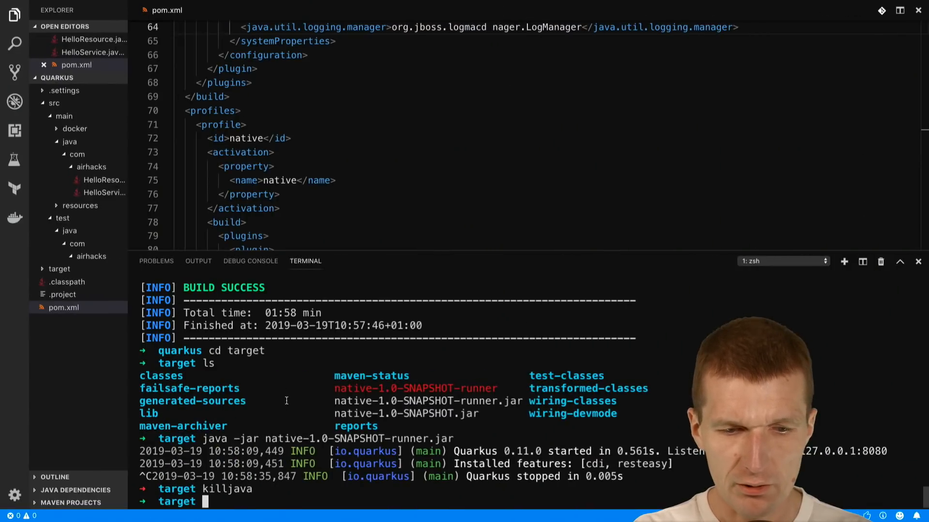
Step: Relaunch the runner with java -jar native-1.0-SNAPSHOT-runner.jar
text(java -jar native-1.0-SNAPSHOT-runner.jar)
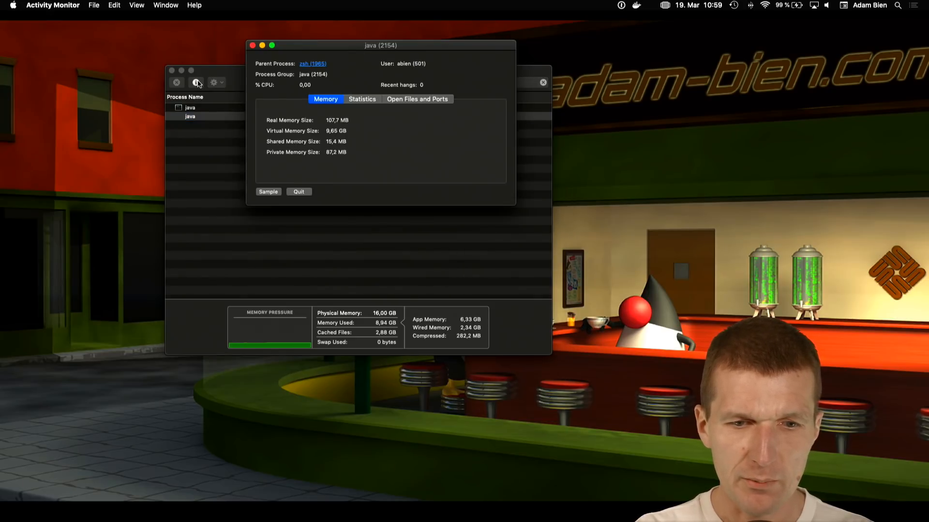
Step: Drag the java process's Inspect window (107.7 MB real memory) aside to the left
drag(381, 46, 142, 33)
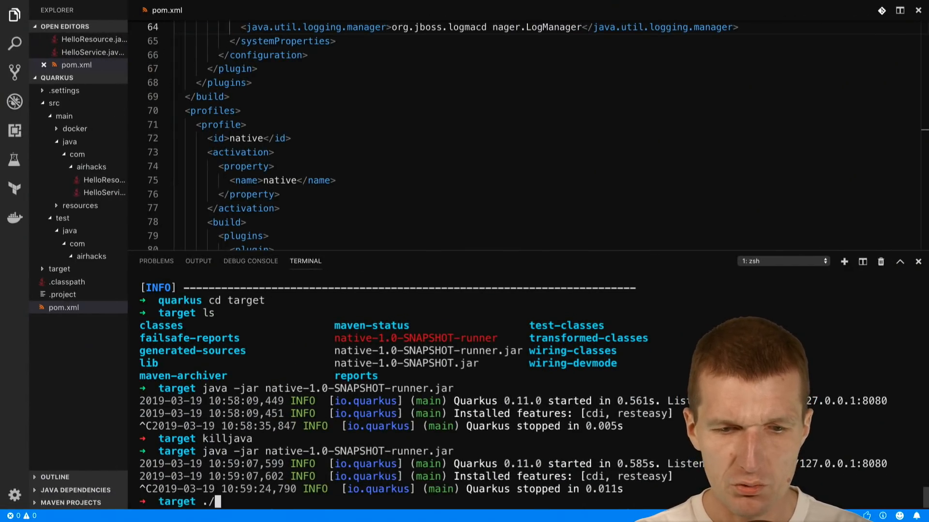
Step: Run the native executable ./native-1.0-SNAPSHOT-runner from the terminal
text(native-1.0-SNAPSHOT-runner)
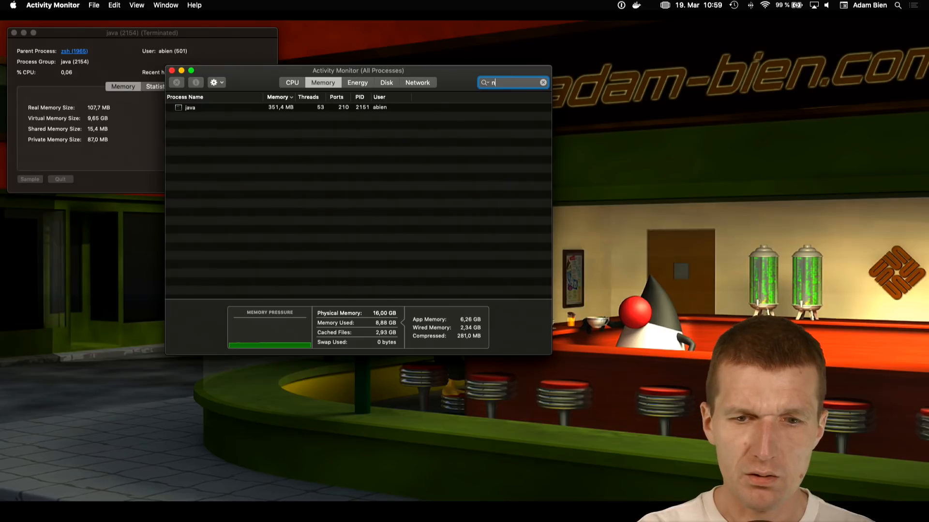
Step: Search Activity Monitor for 'nativ' to find the native runner's 14.7 MB process
text(ativ)
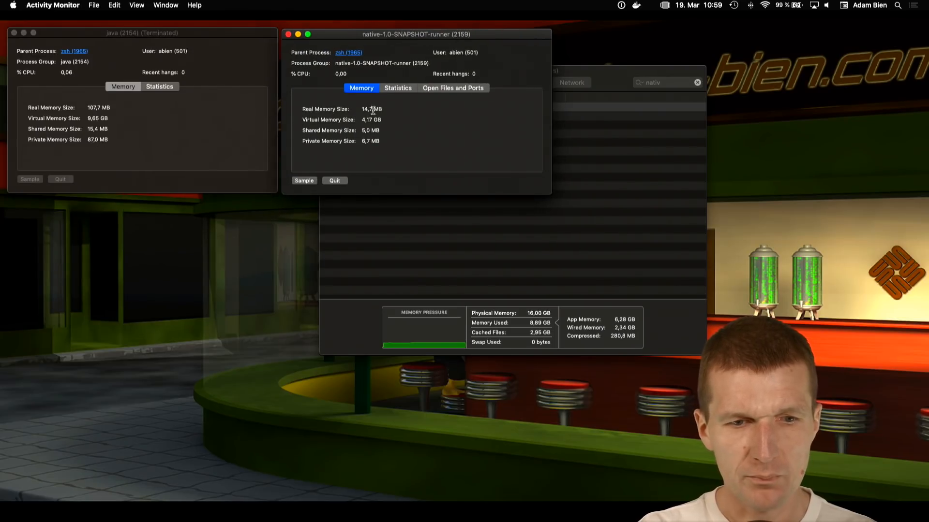
mouse_move(372, 127)
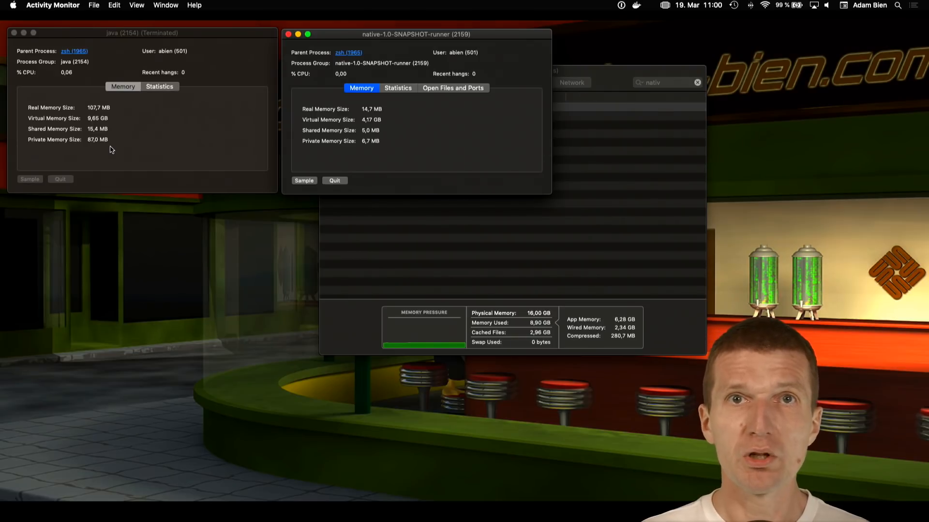
mouse_move(229, 457)
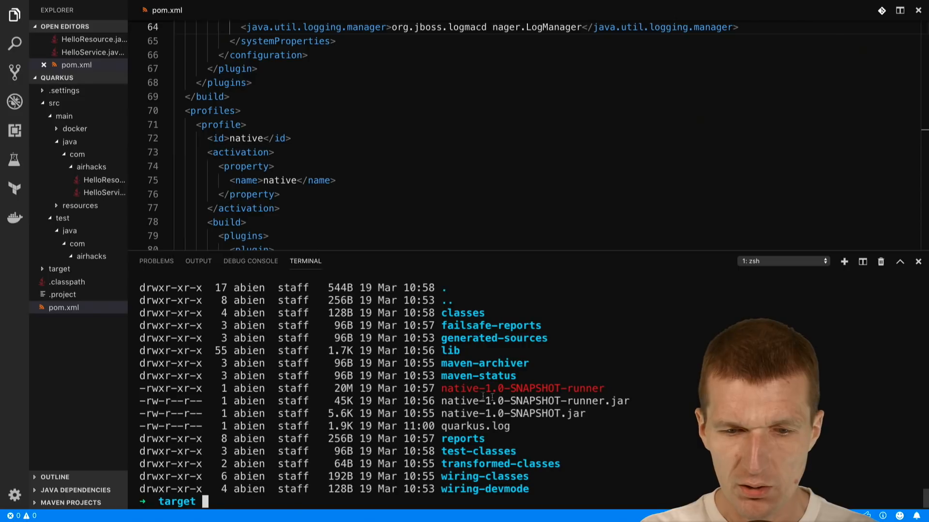
mouse_move(454, 382)
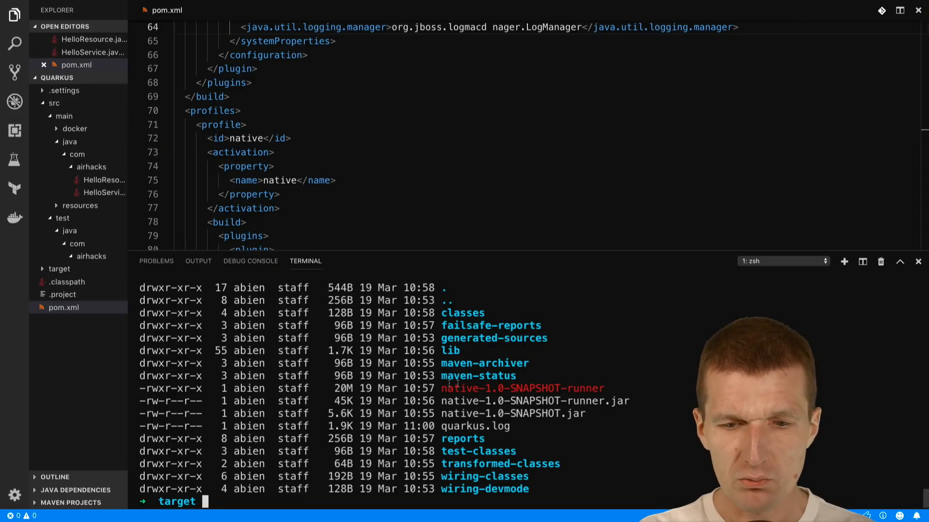
mouse_move(590, 406)
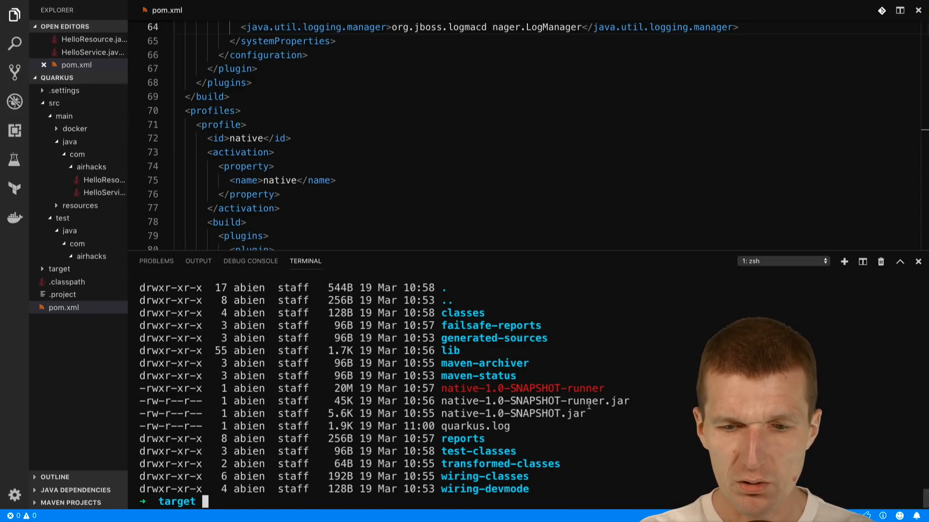